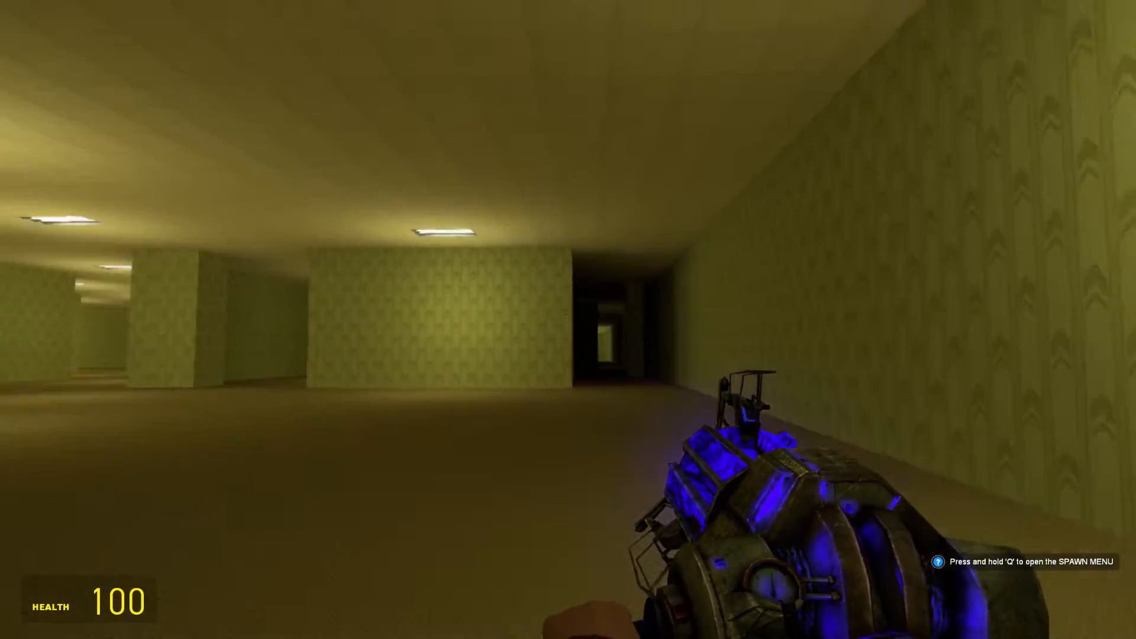
mouse_move(568, 320)
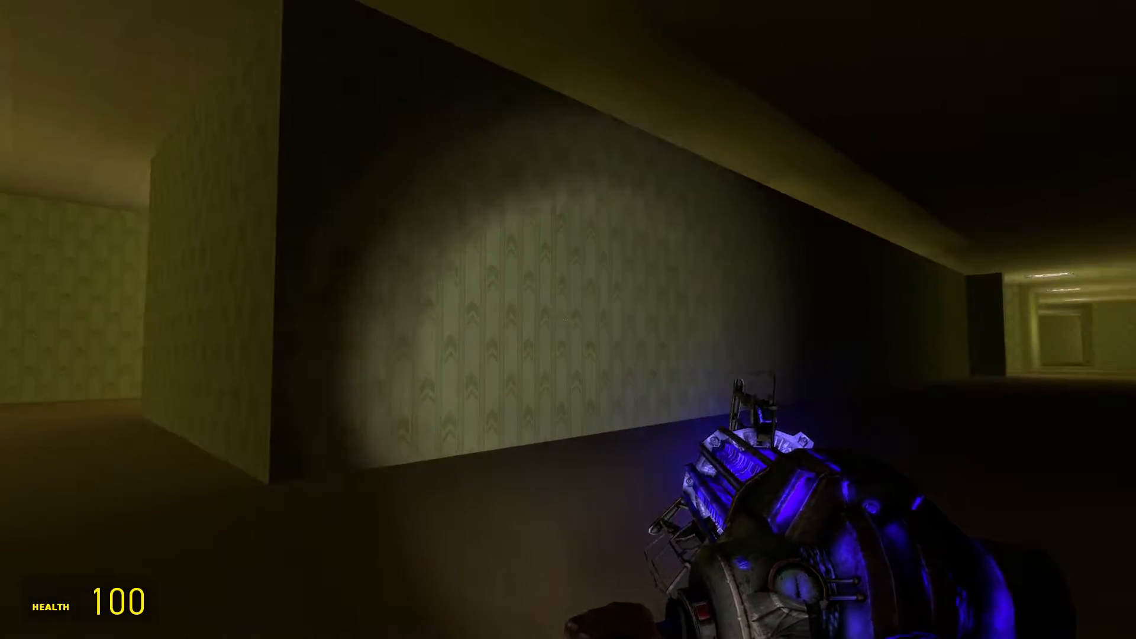
mouse_move(569, 320)
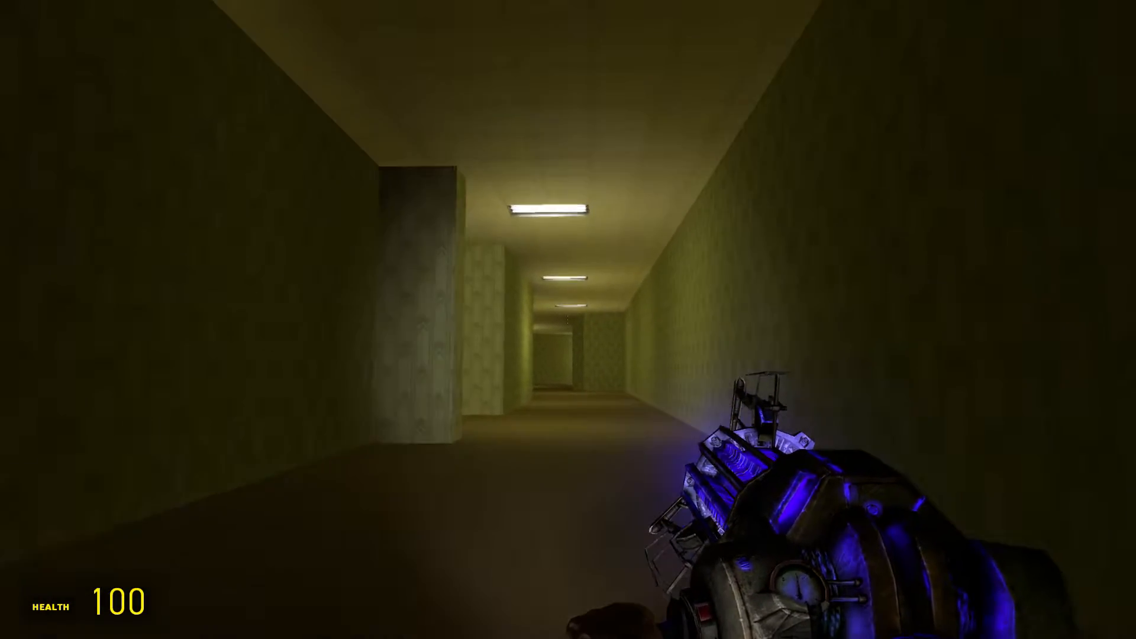
mouse_move(568, 320)
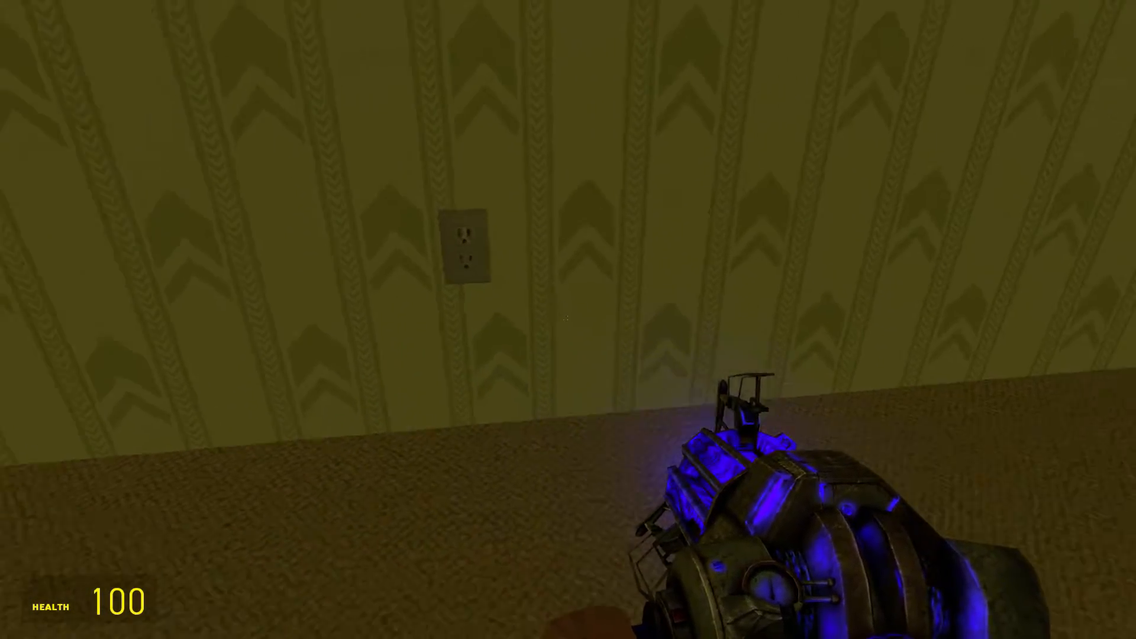
Toggle the spawn menu repeatedly while roaming the Backrooms, once right-clicking a spawnable.
key("q")
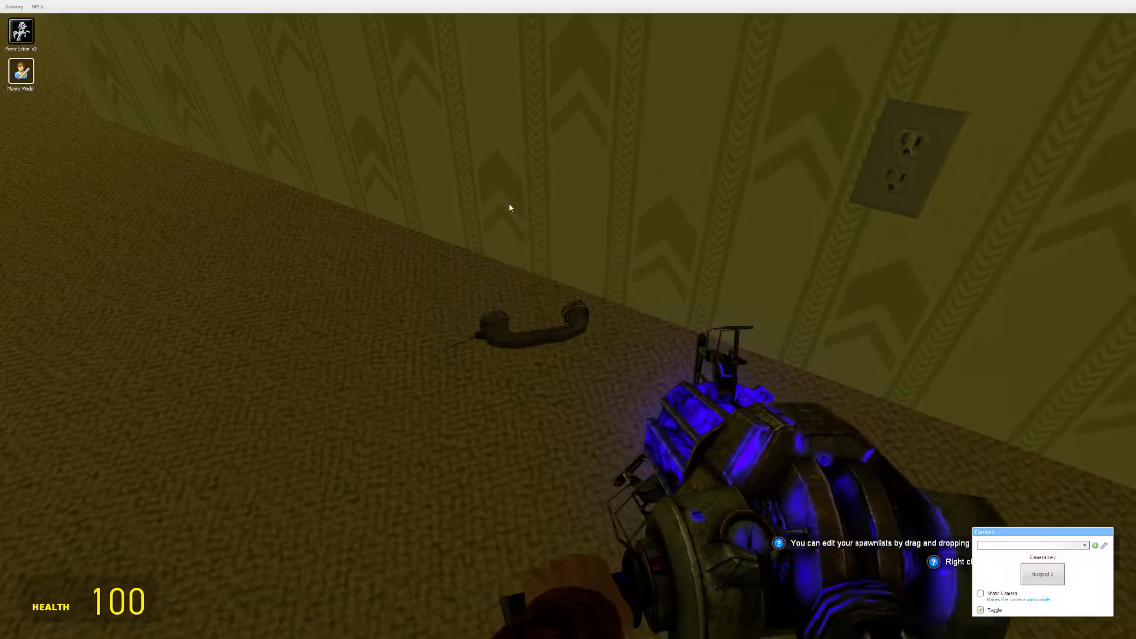
right_click(507, 338)
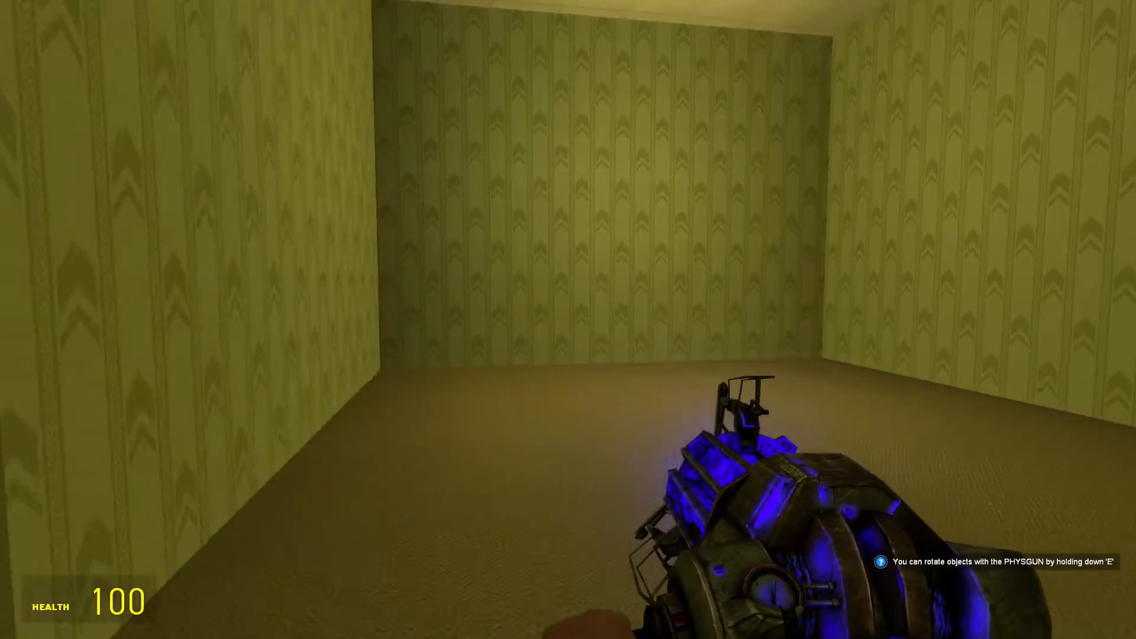
mouse_move(568, 320)
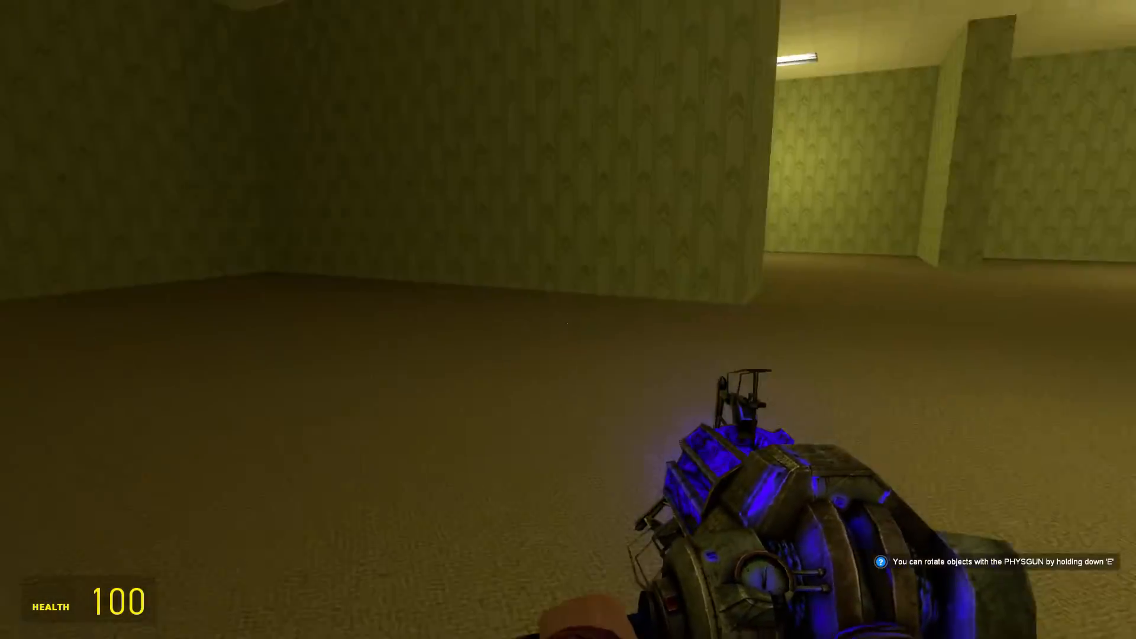
key("q")
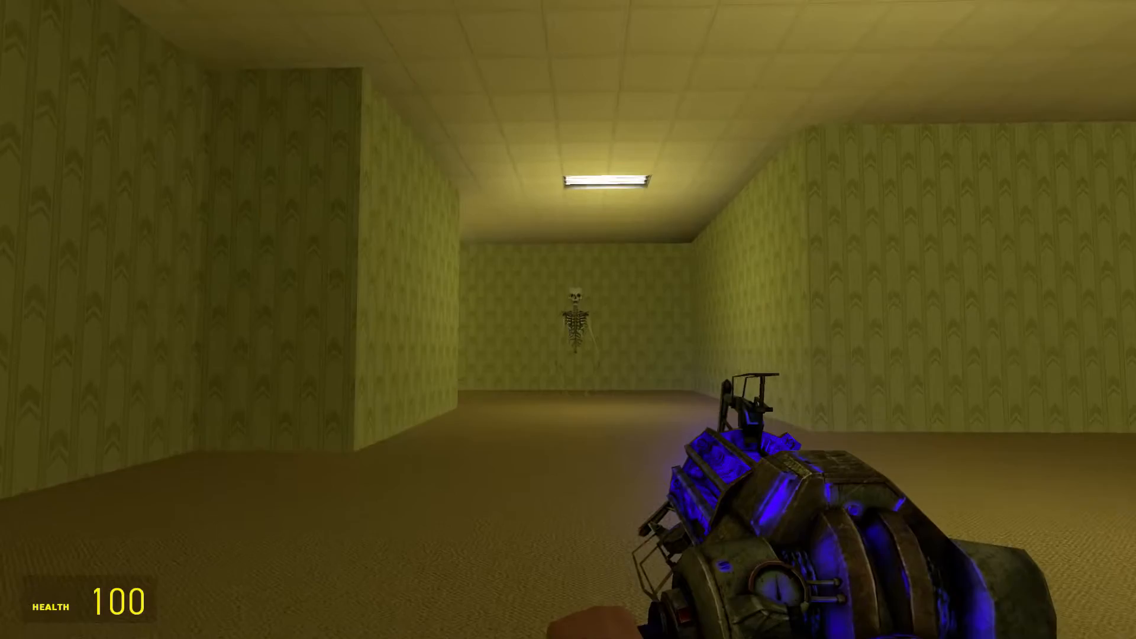
key("q")
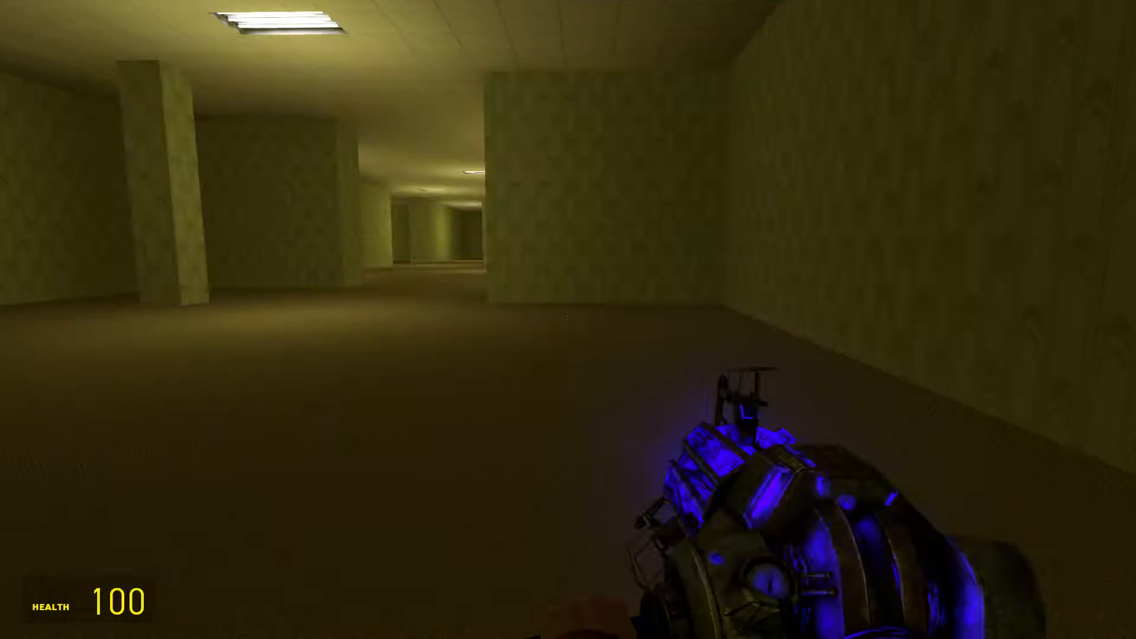
key("q")
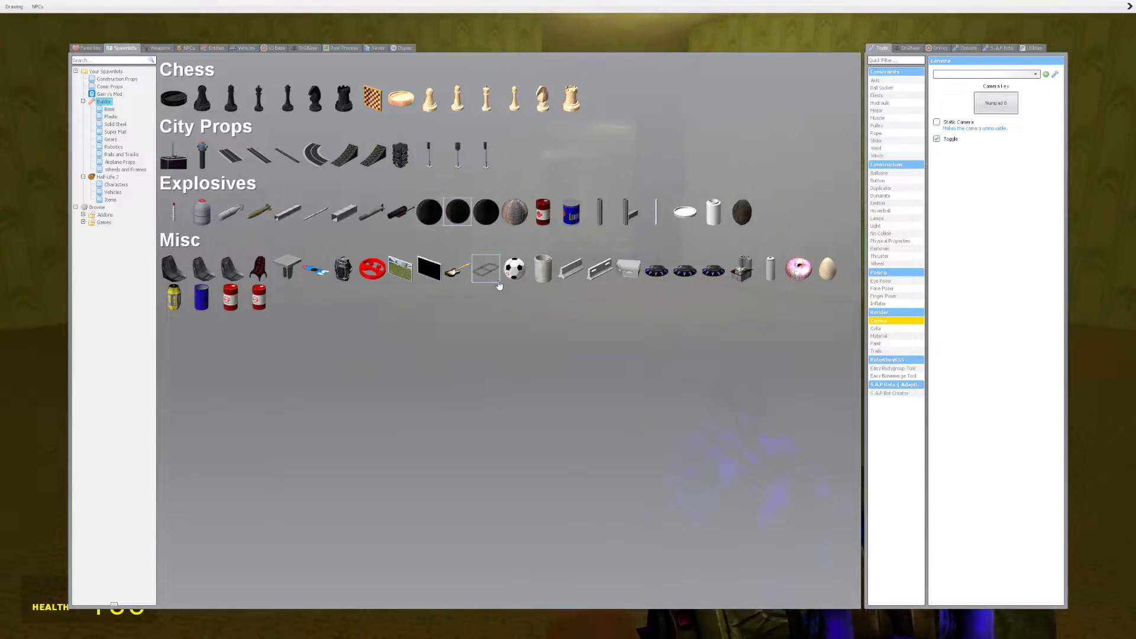
key("q")
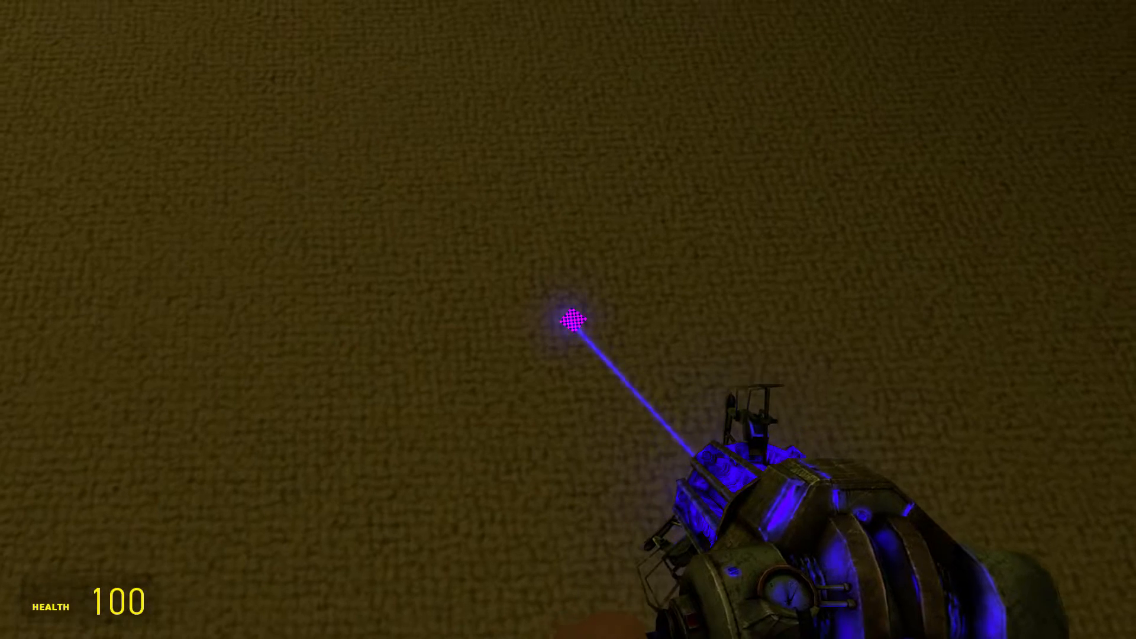
key("q")
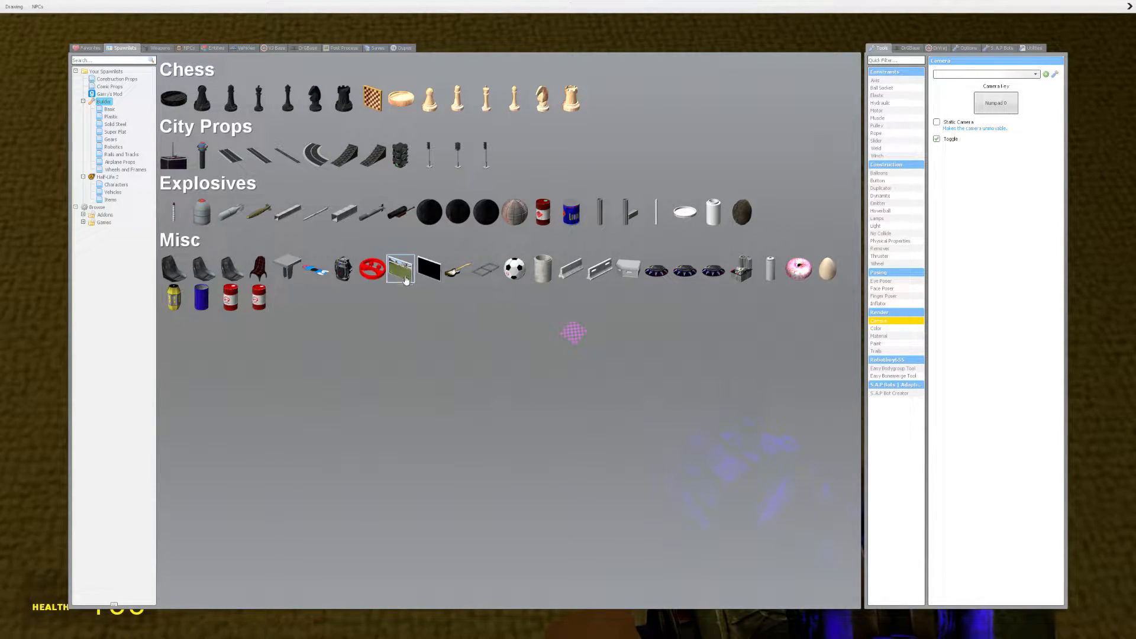
mouse_move(399, 272)
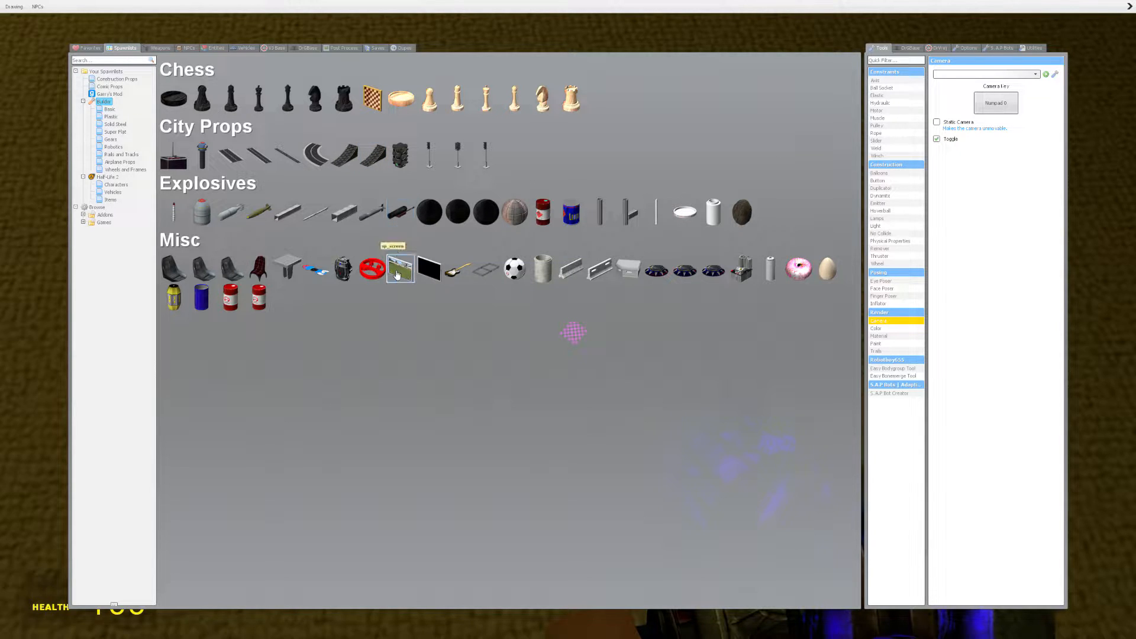
Bring up the DrGBase Trevor Henderson category listing the horror creature NPCs.
key("q")
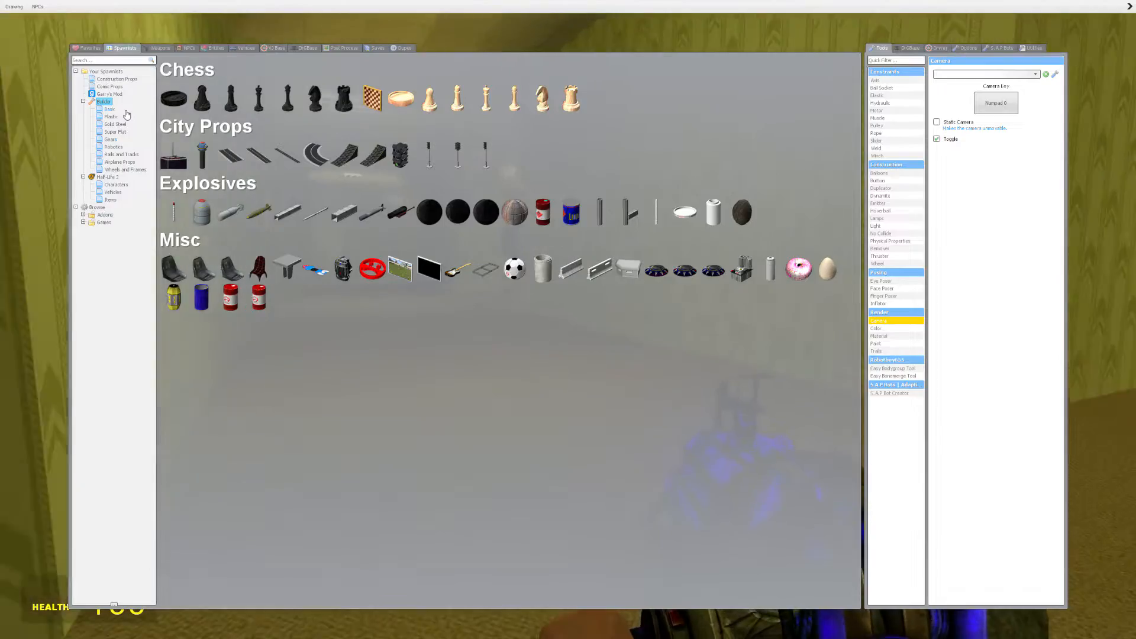
left_click(109, 95)
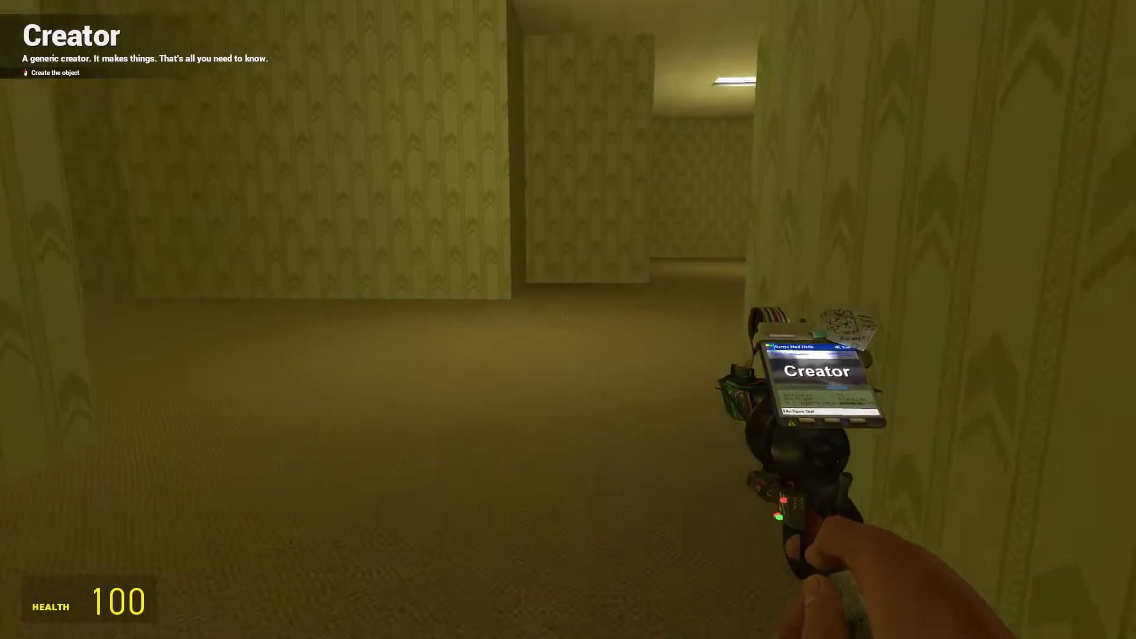
key("q")
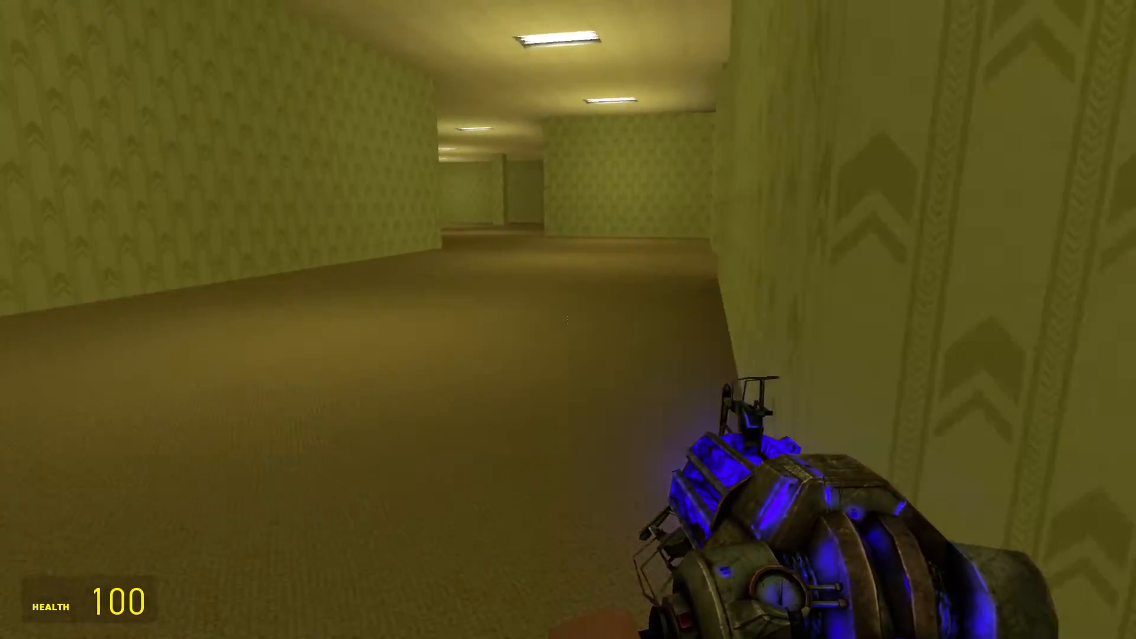
key("q")
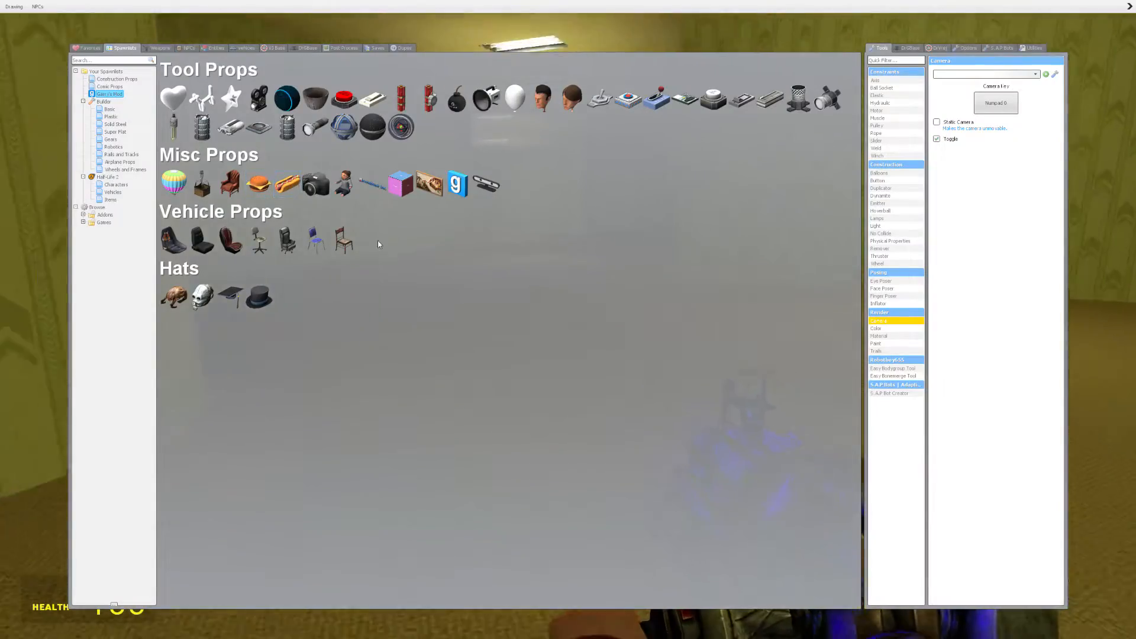
mouse_move(437, 239)
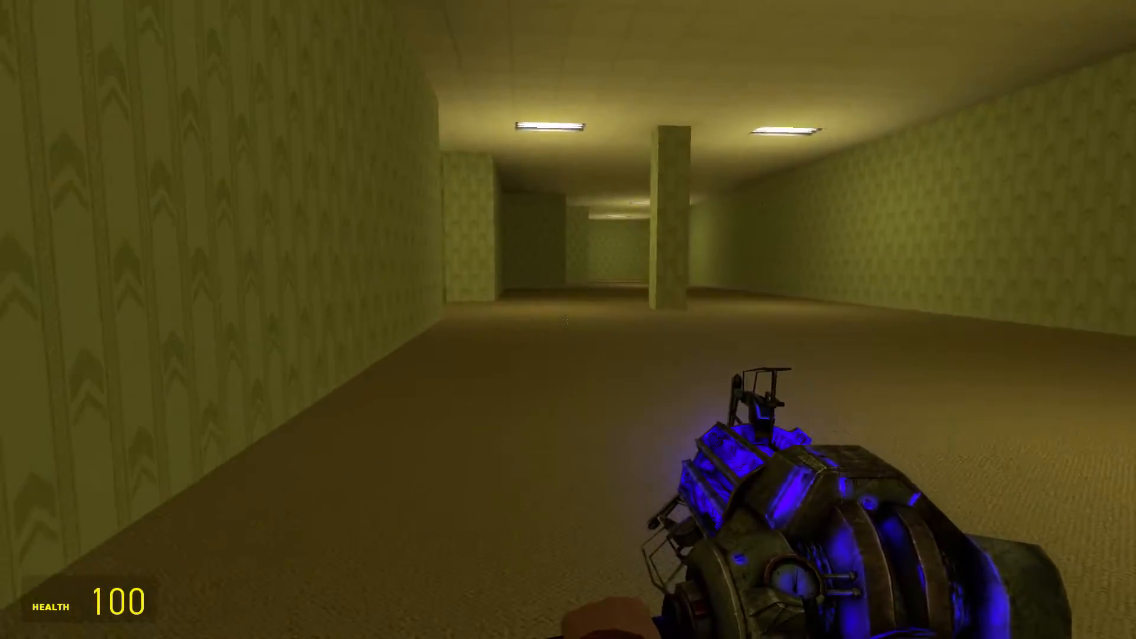
key("q")
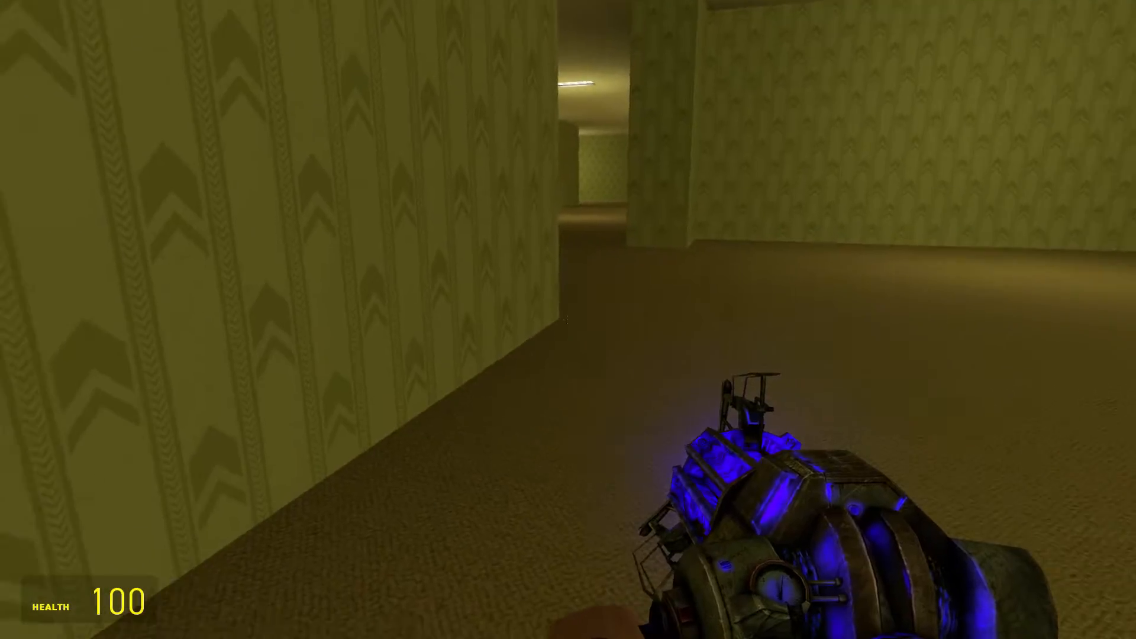
key("q")
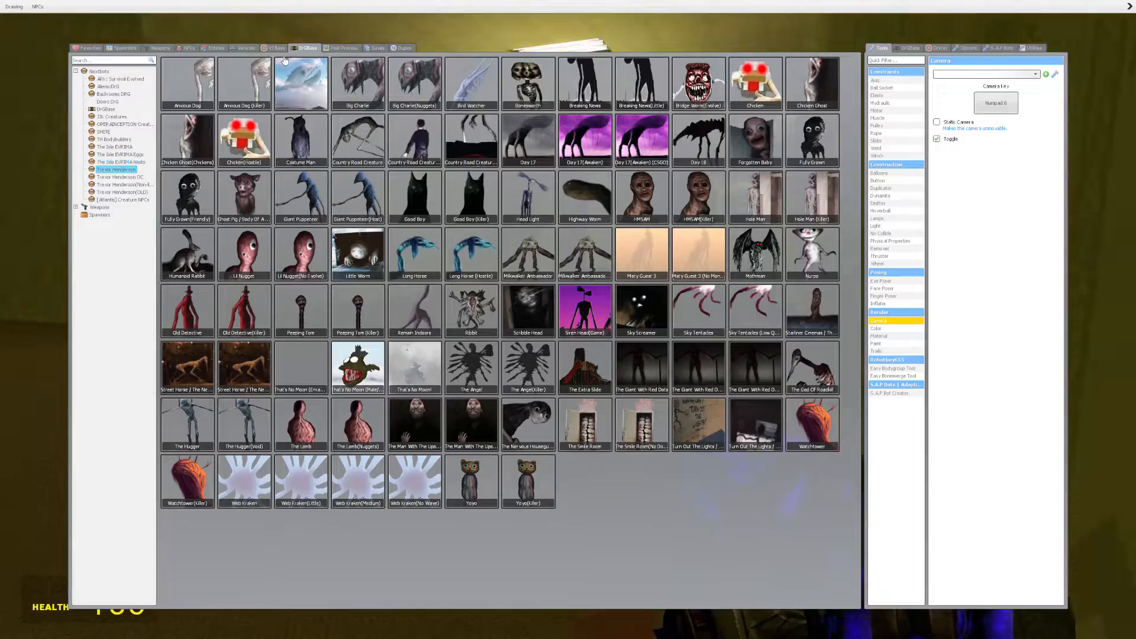
left_click(276, 48)
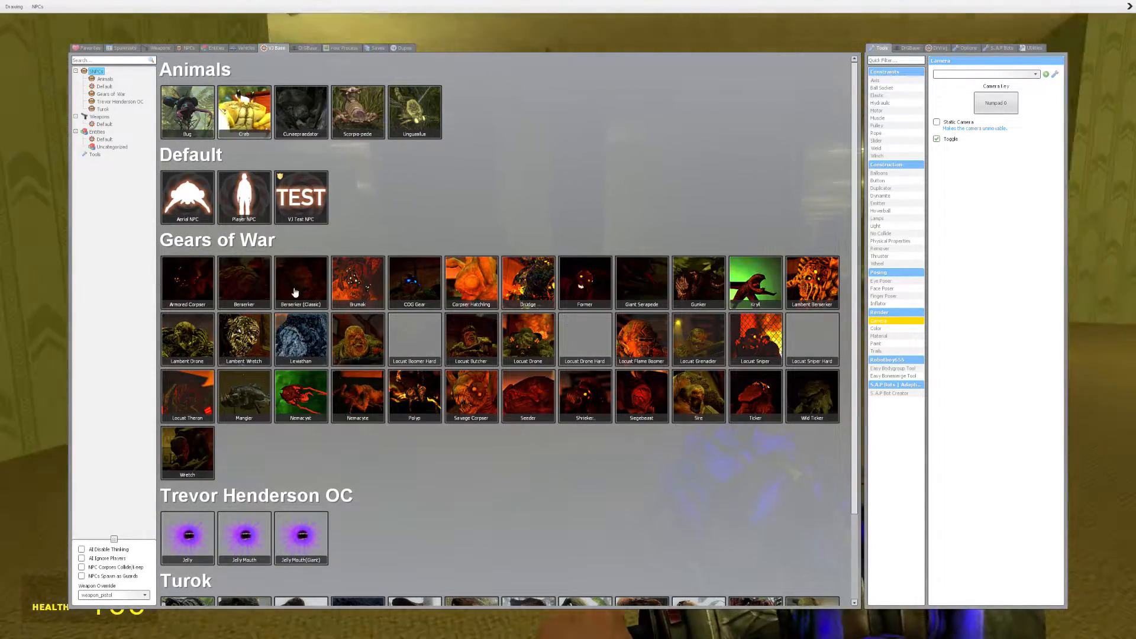
left_click(104, 78)
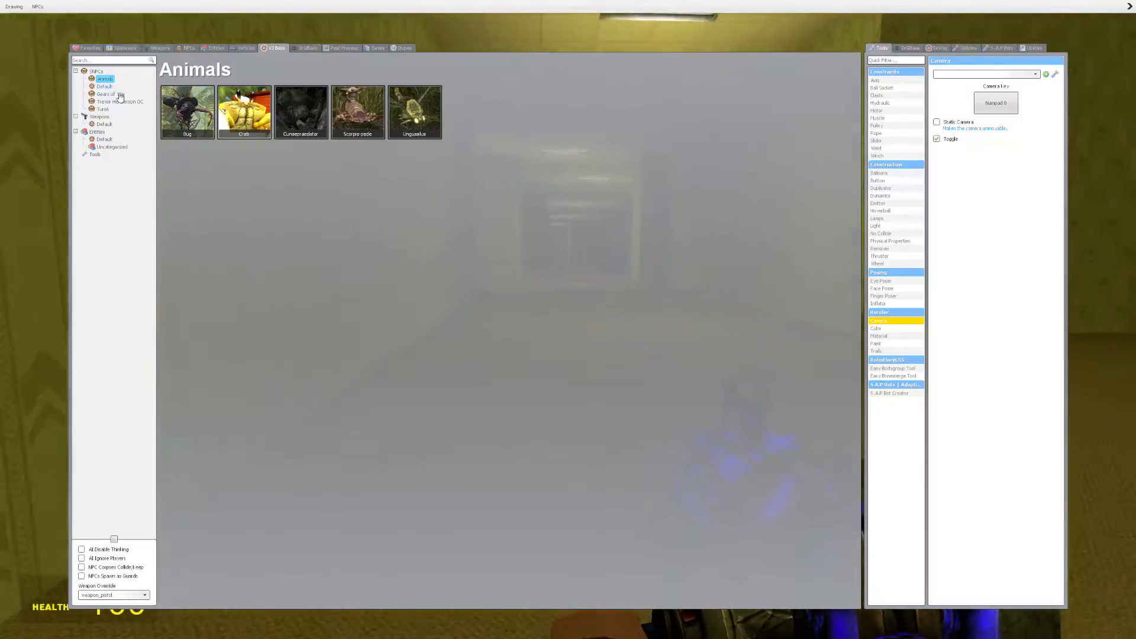
left_click(111, 147)
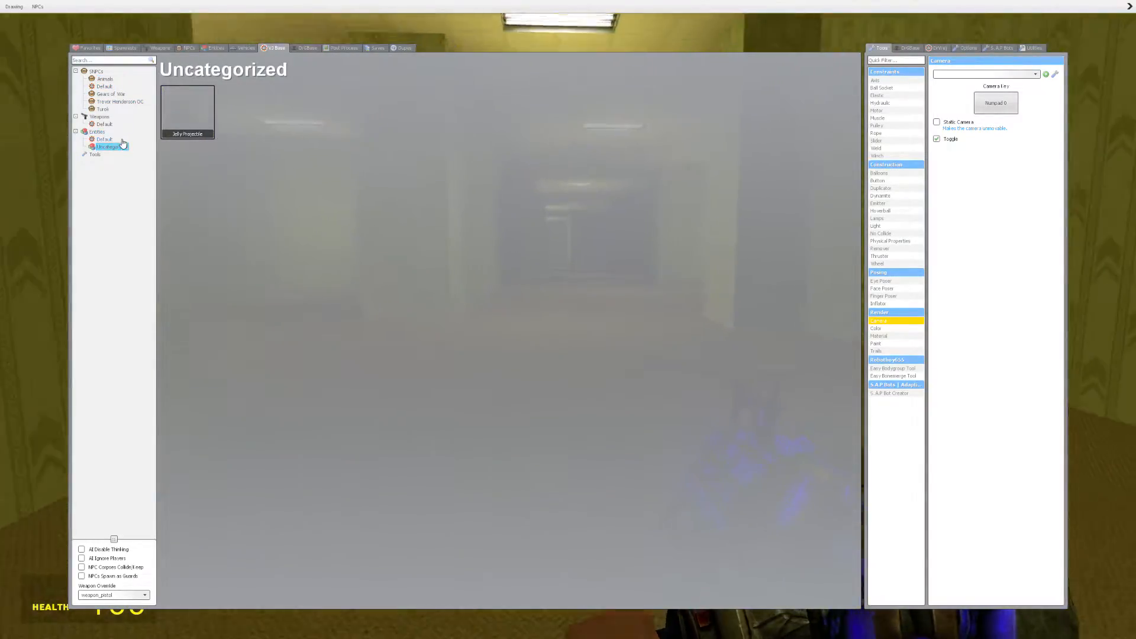
left_click(118, 100)
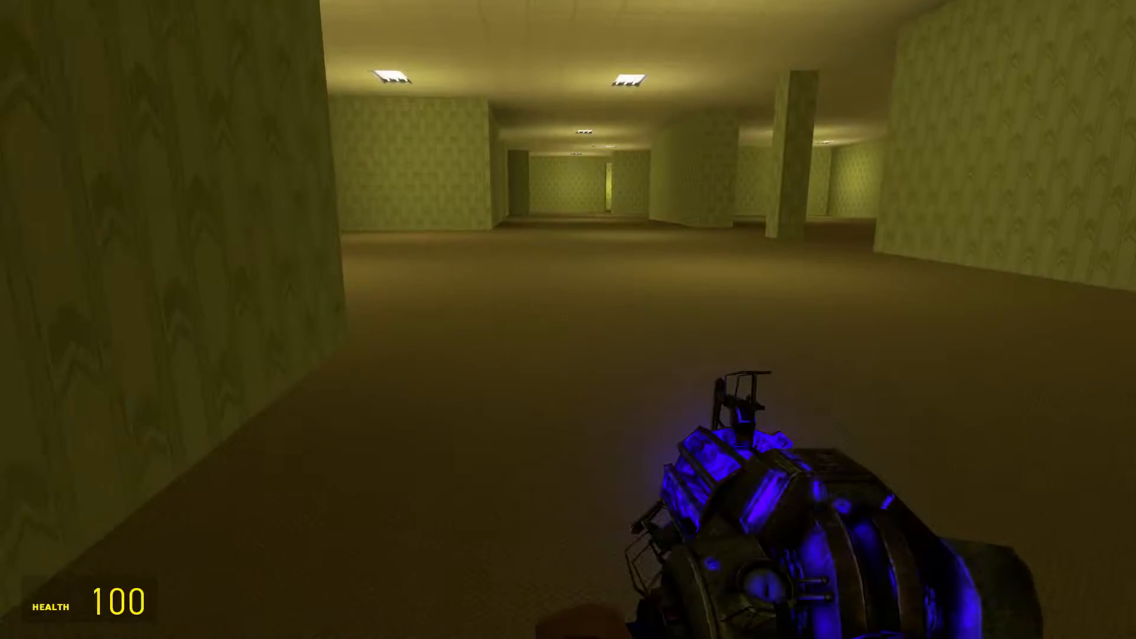
Walk the long corridors taking damage to 45 health, then bring up the spawnable entities list.
key("q")
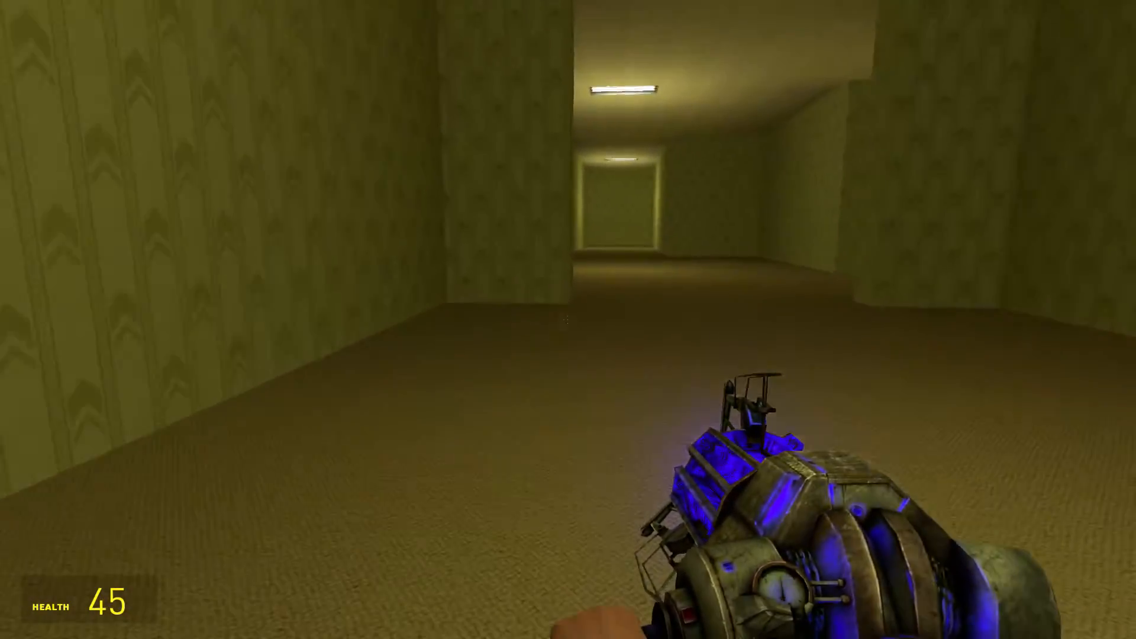
key("q")
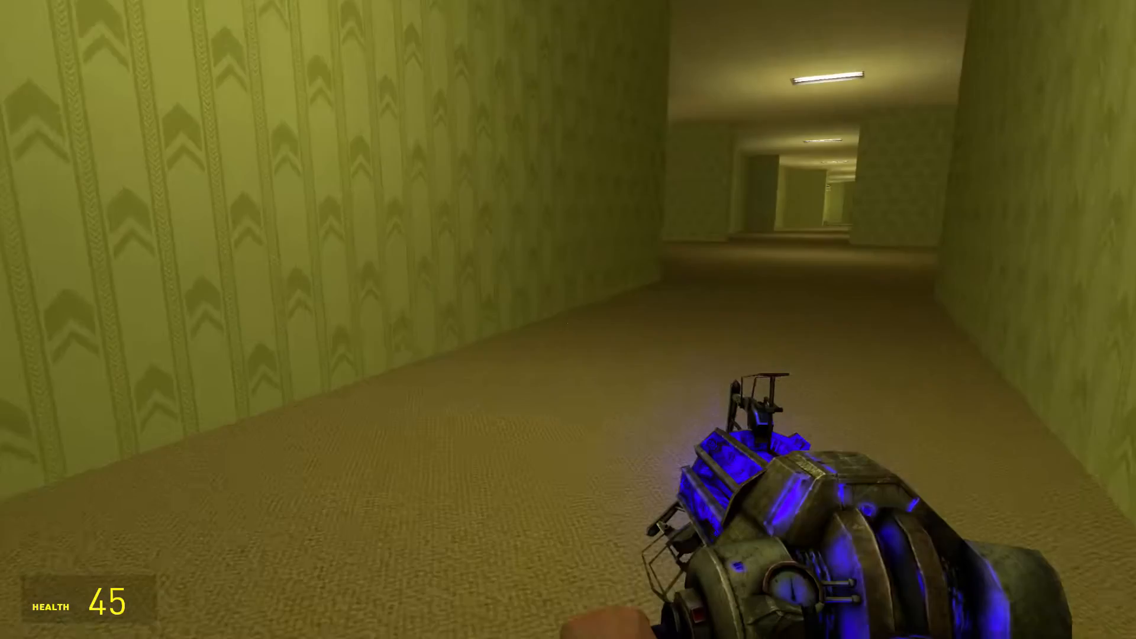
key("q")
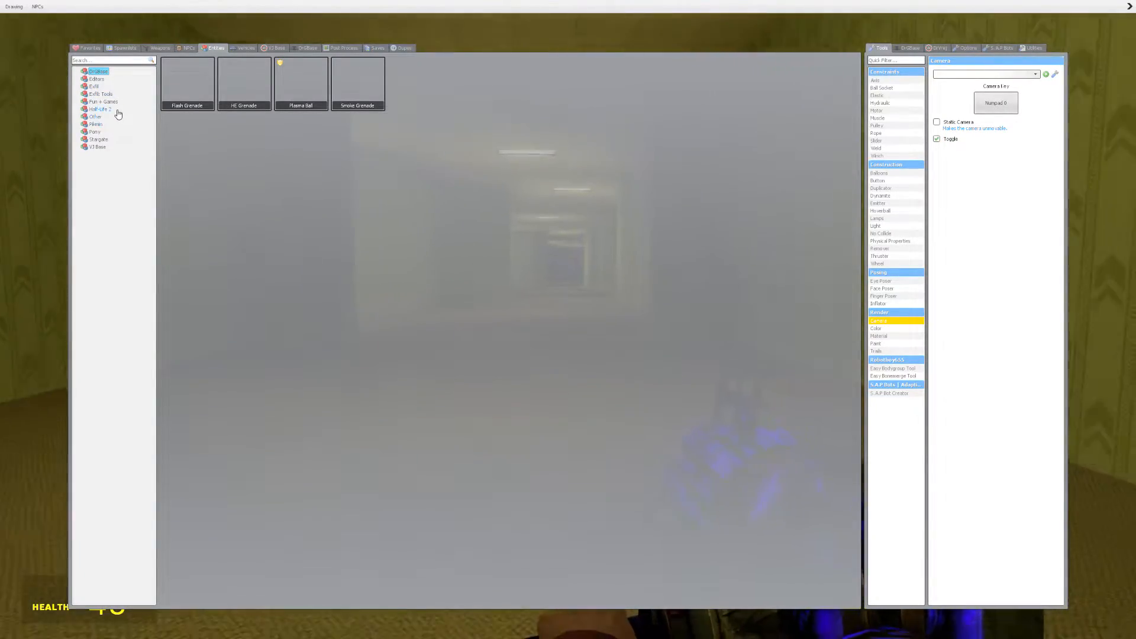
Restore health to 100 via an entity category, then pick a Trevor Henderson creature to spawn.
left_click(99, 109)
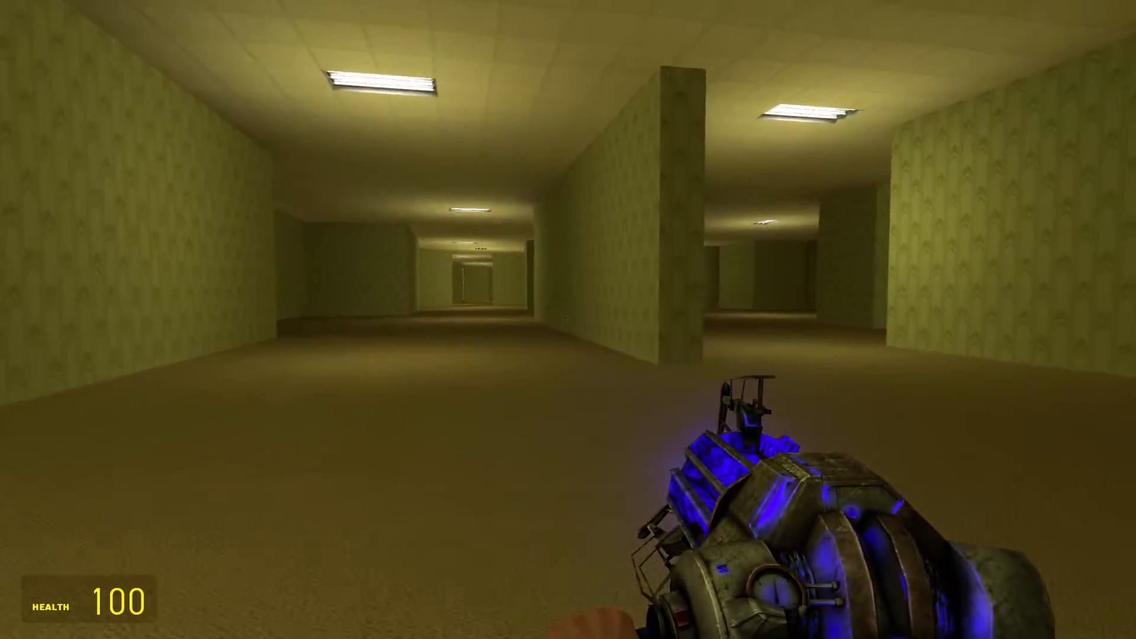
key("q")
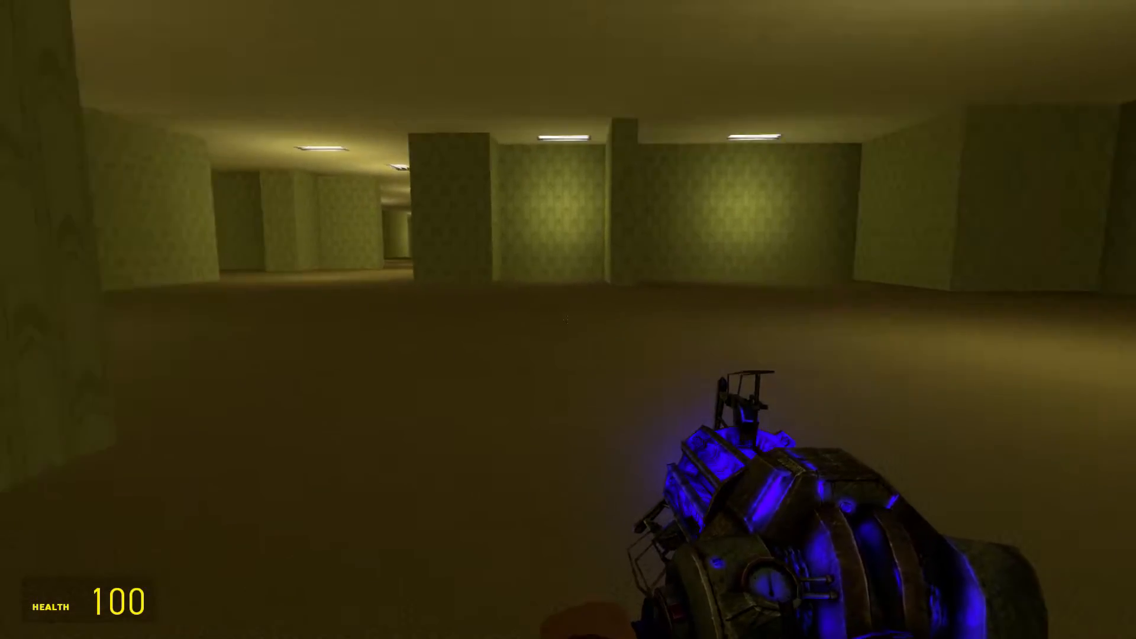
key("q")
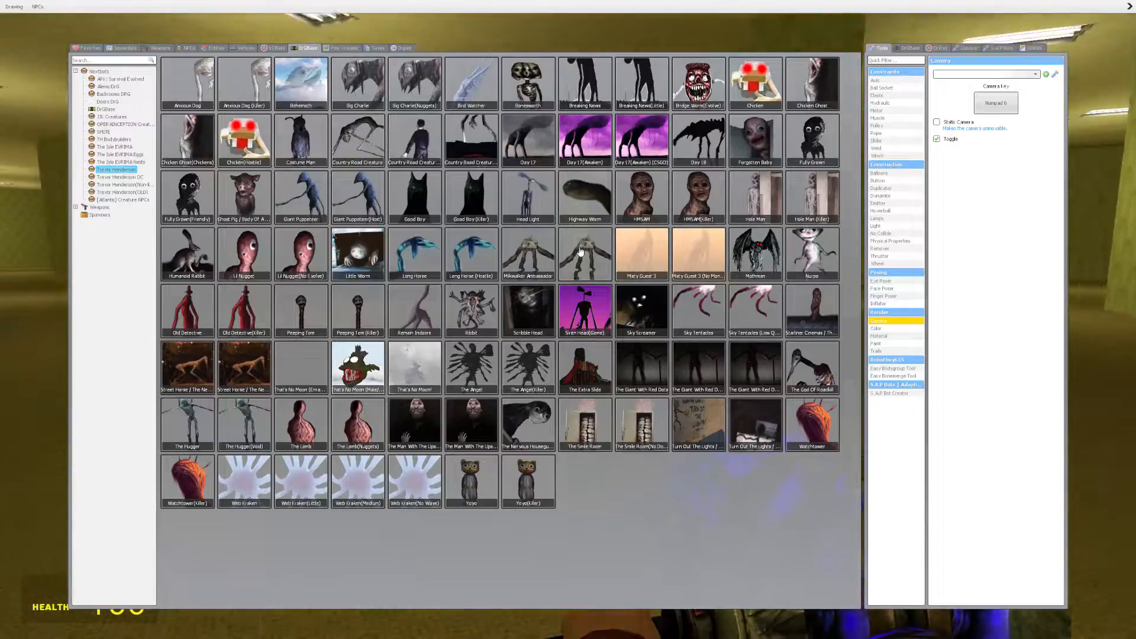
left_click(244, 47)
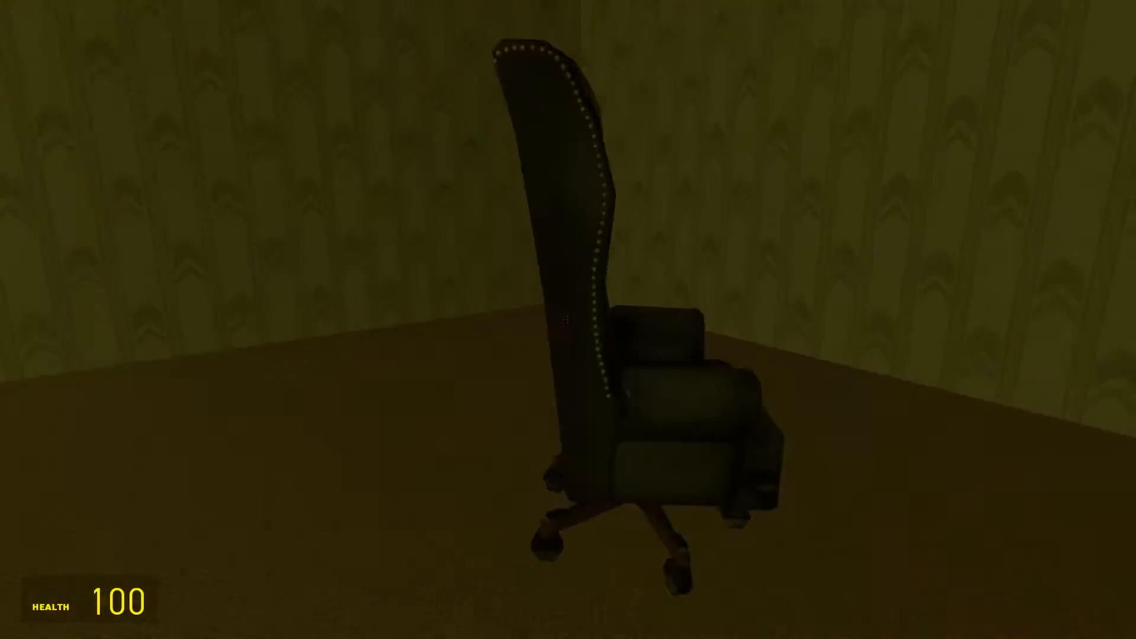
Place the Big Office Chair prop in the corner of the Backrooms room.
left_click(568, 320)
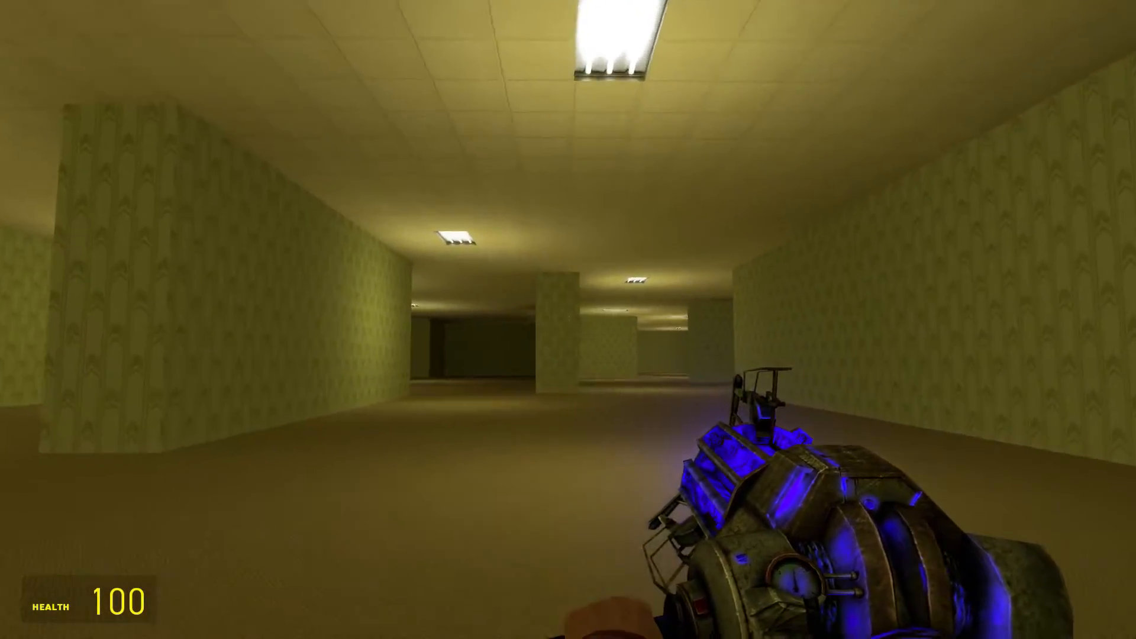
mouse_move(568, 320)
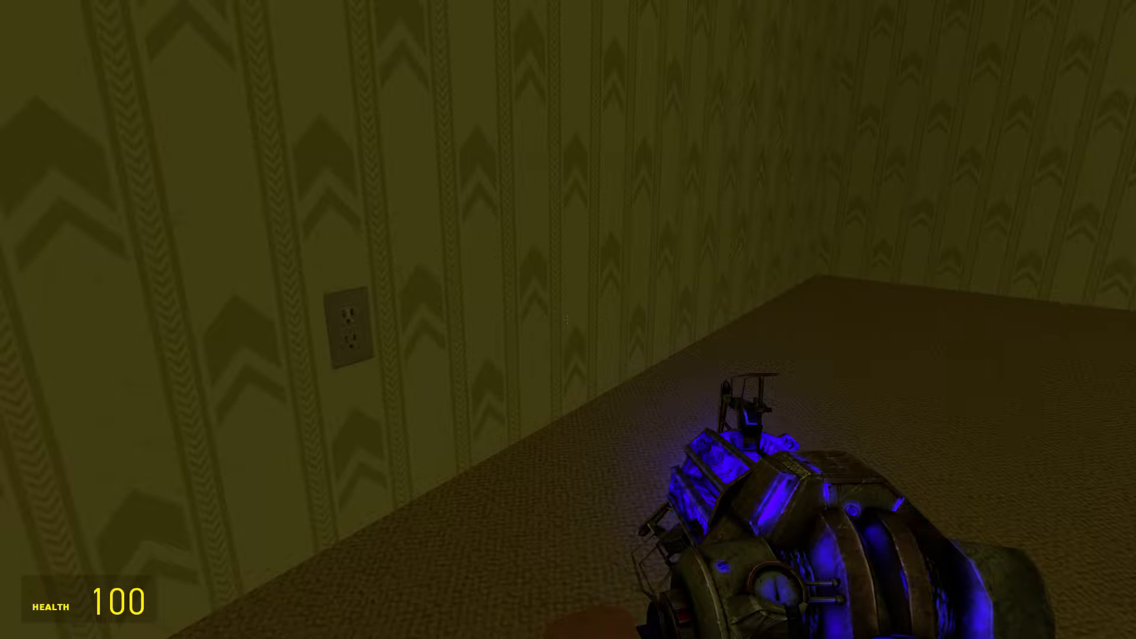
key("q")
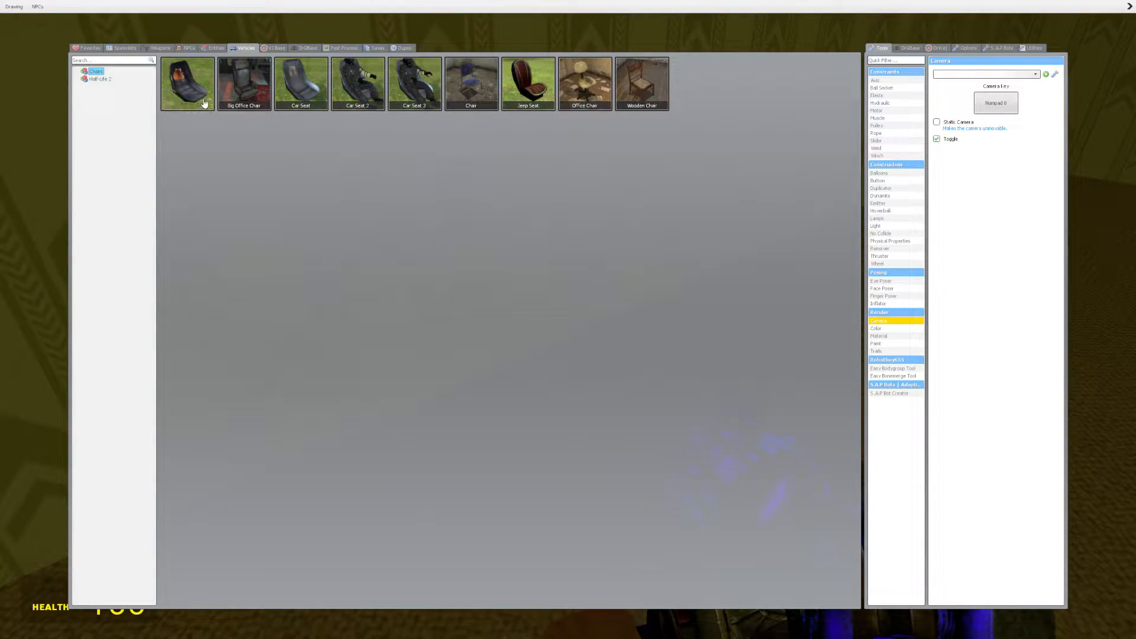
left_click(90, 47)
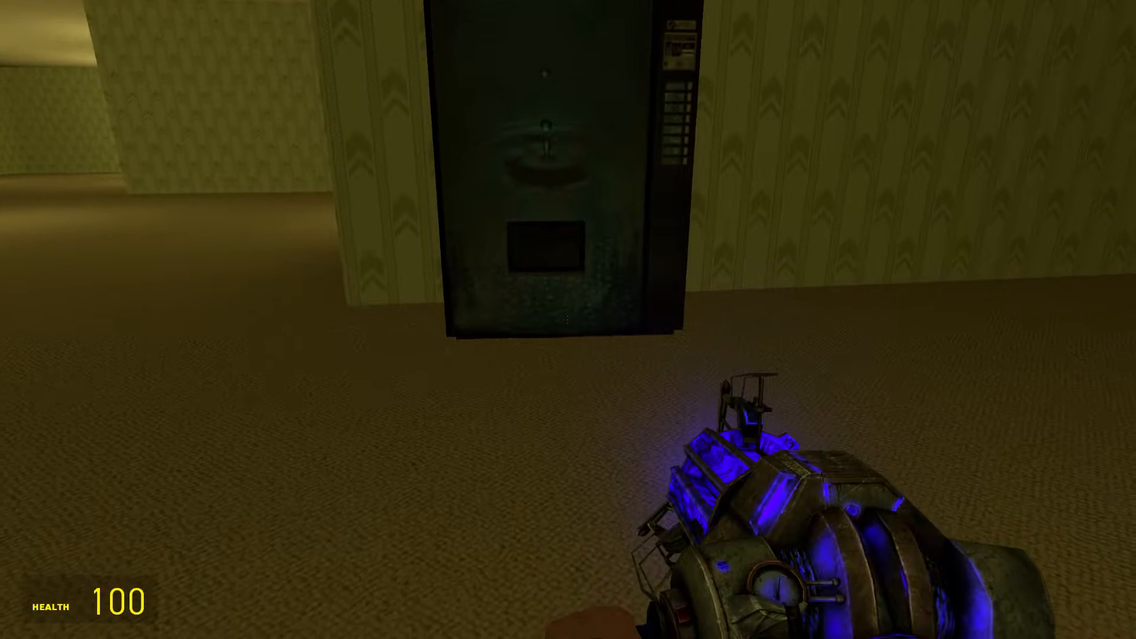
Spawn the large grey jet in the hallway, undo once, then bring up the Favorites spawnables page.
key("q")
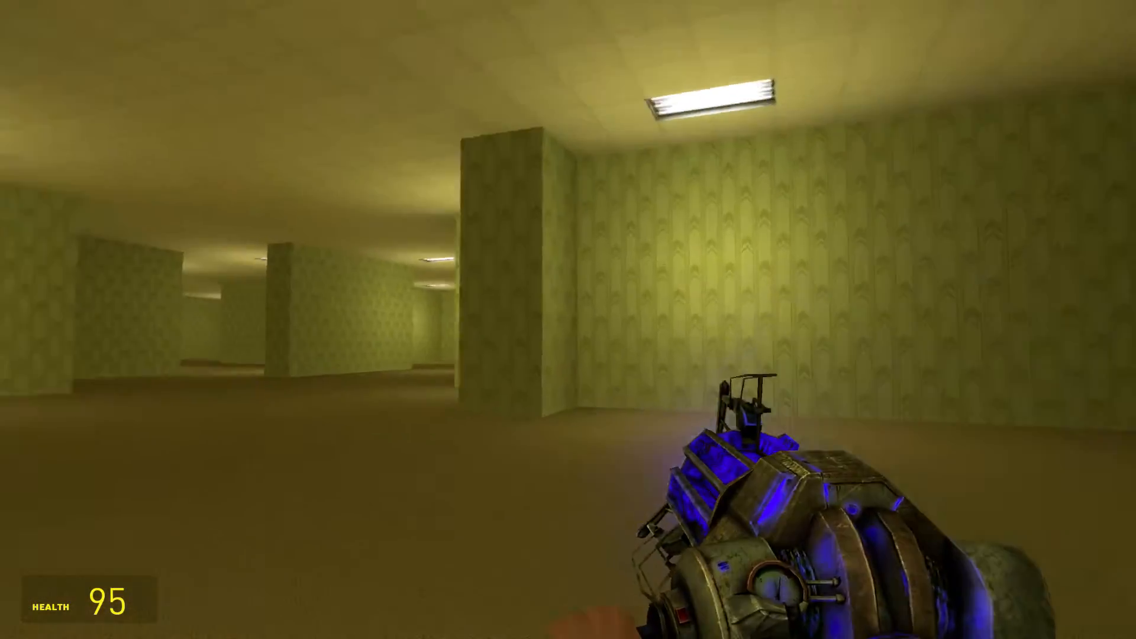
mouse_move(568, 319)
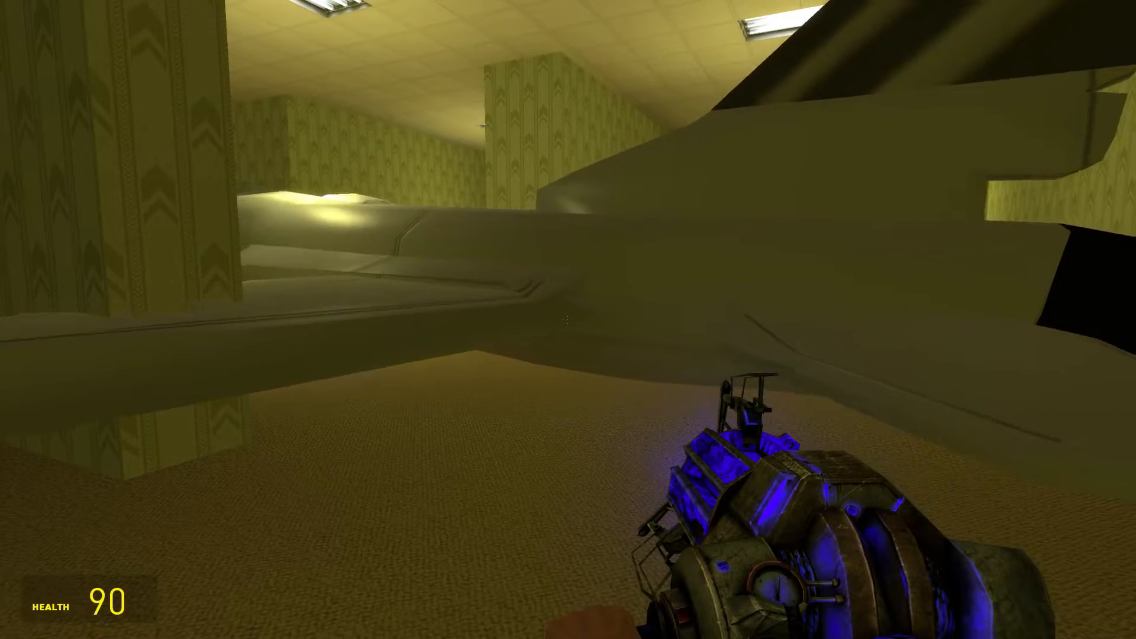
key("z")
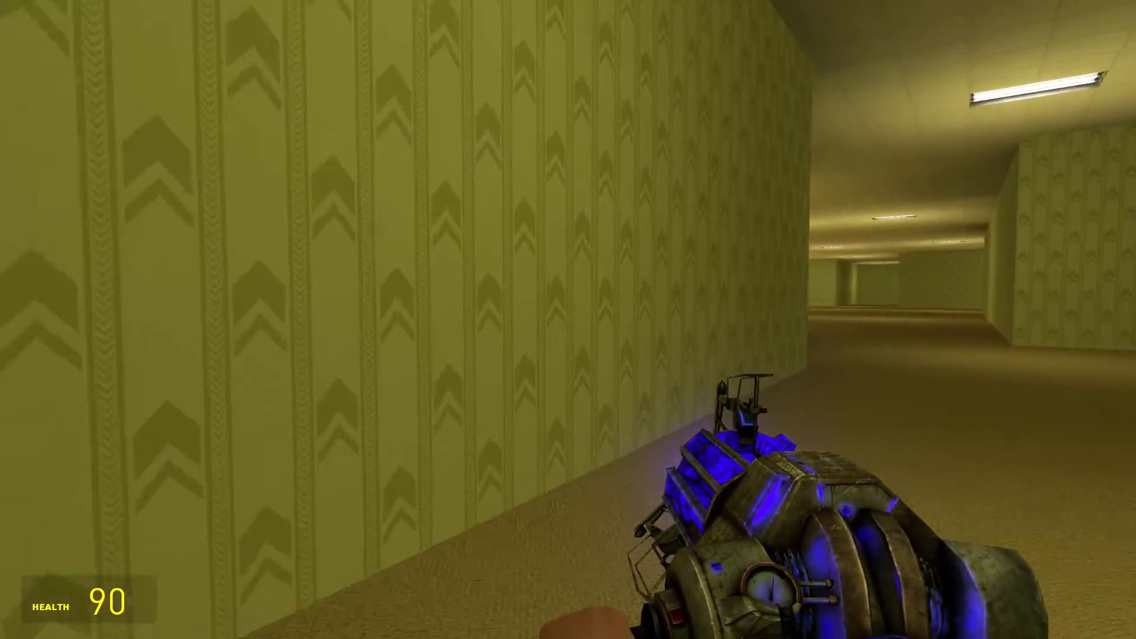
key("q")
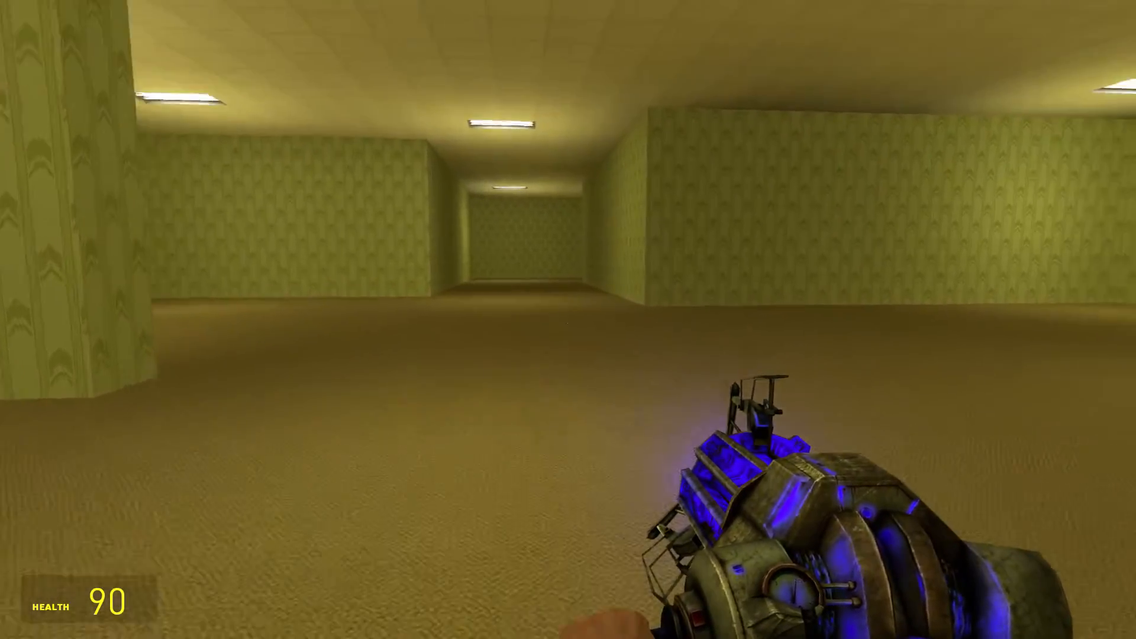
key("q")
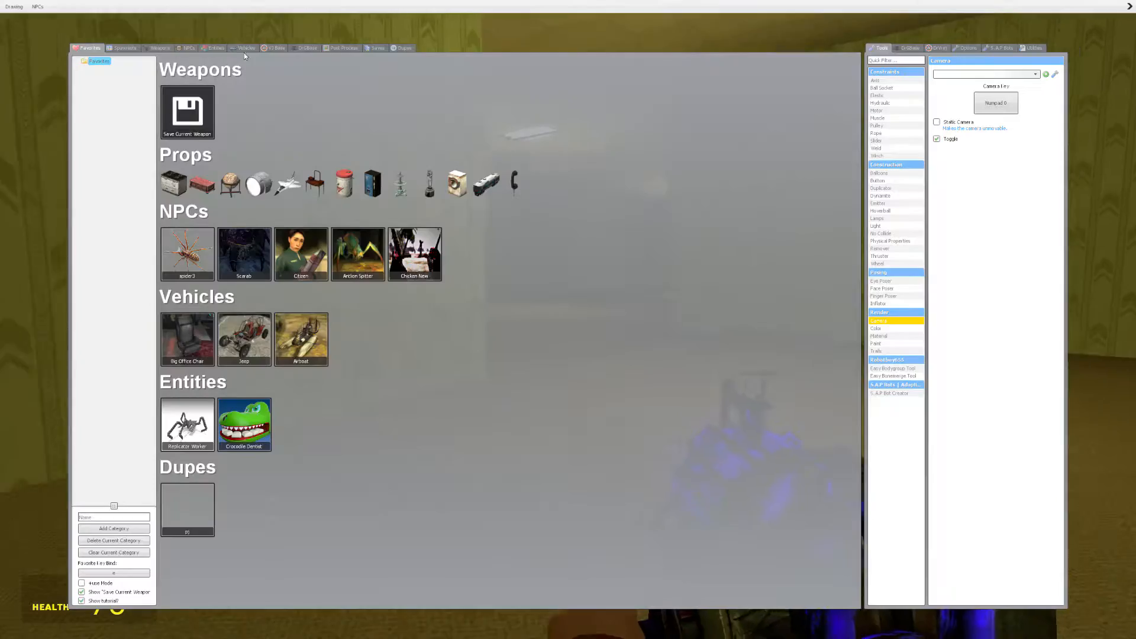
left_click(188, 47)
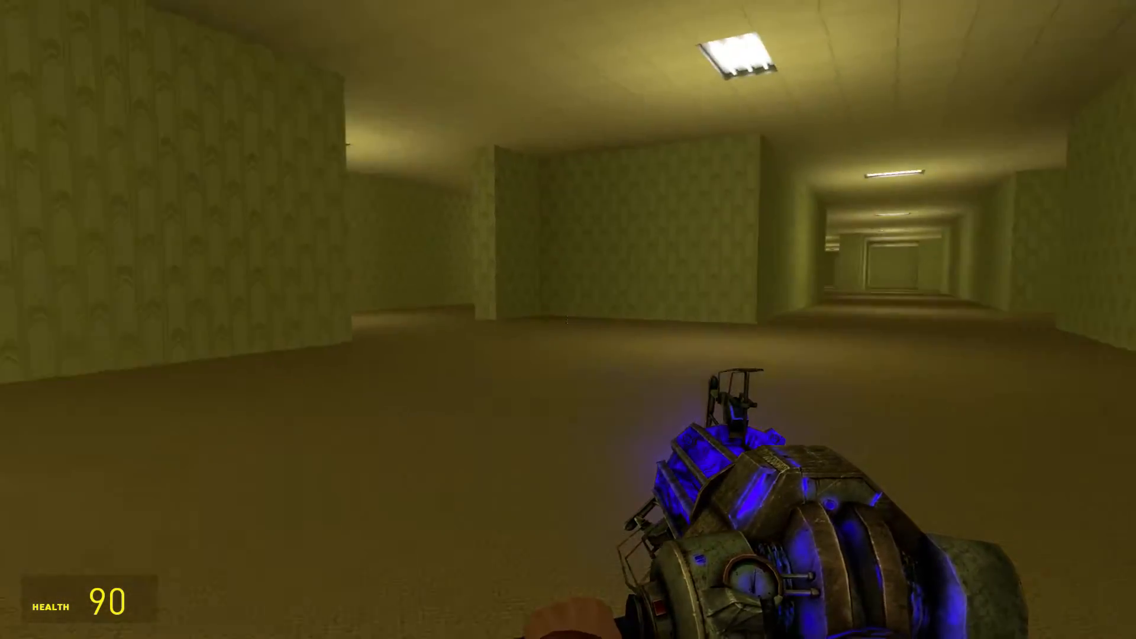
key("q")
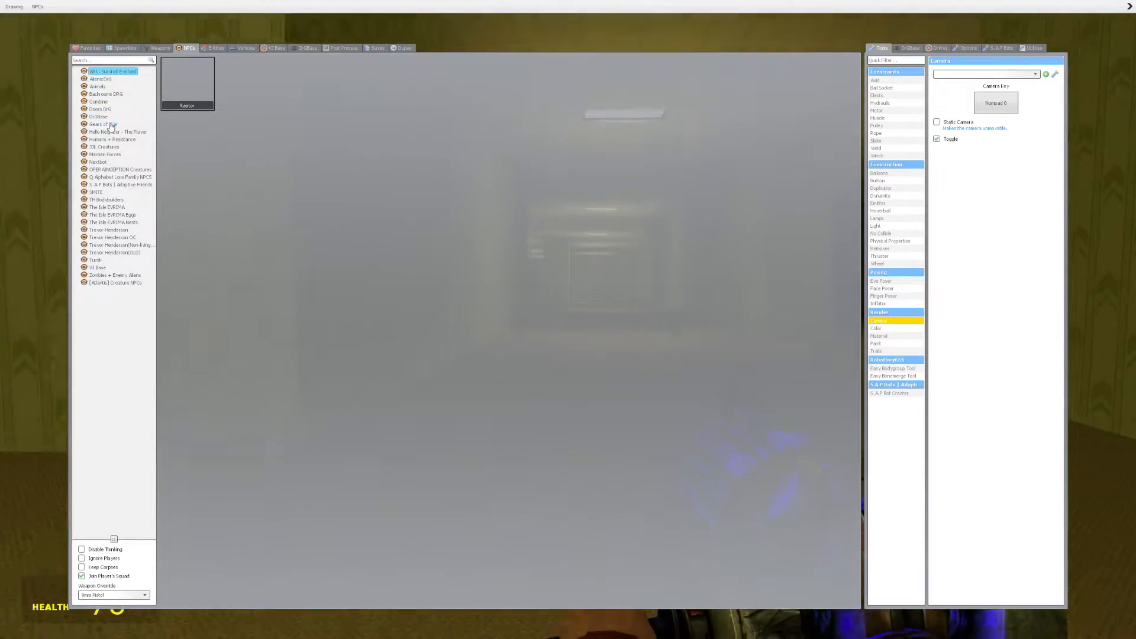
left_click(105, 153)
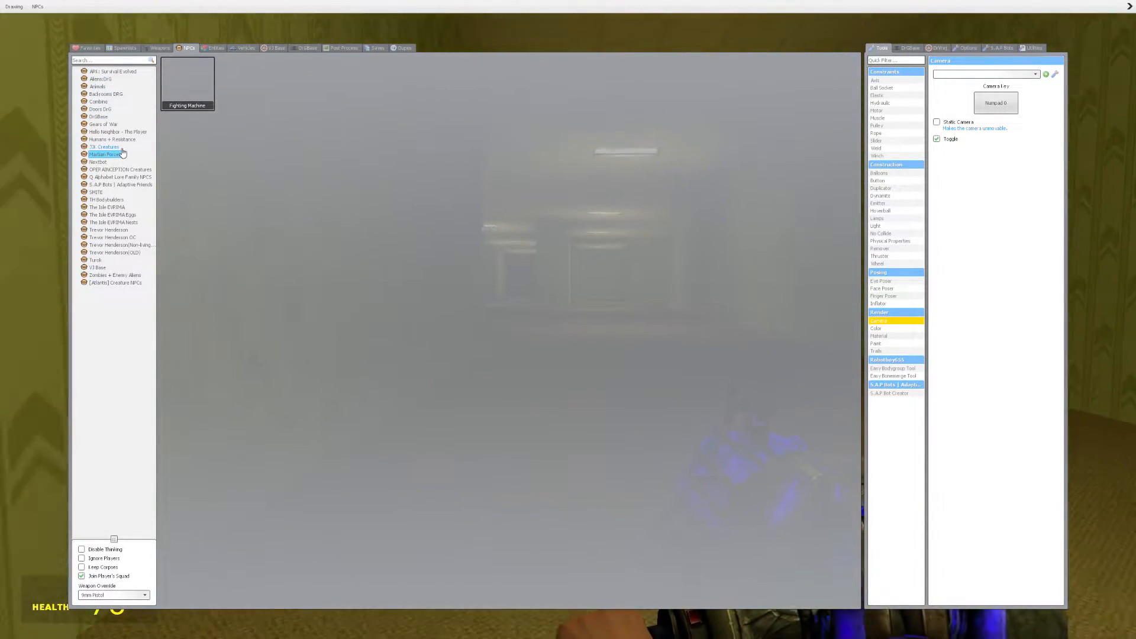
left_click(104, 146)
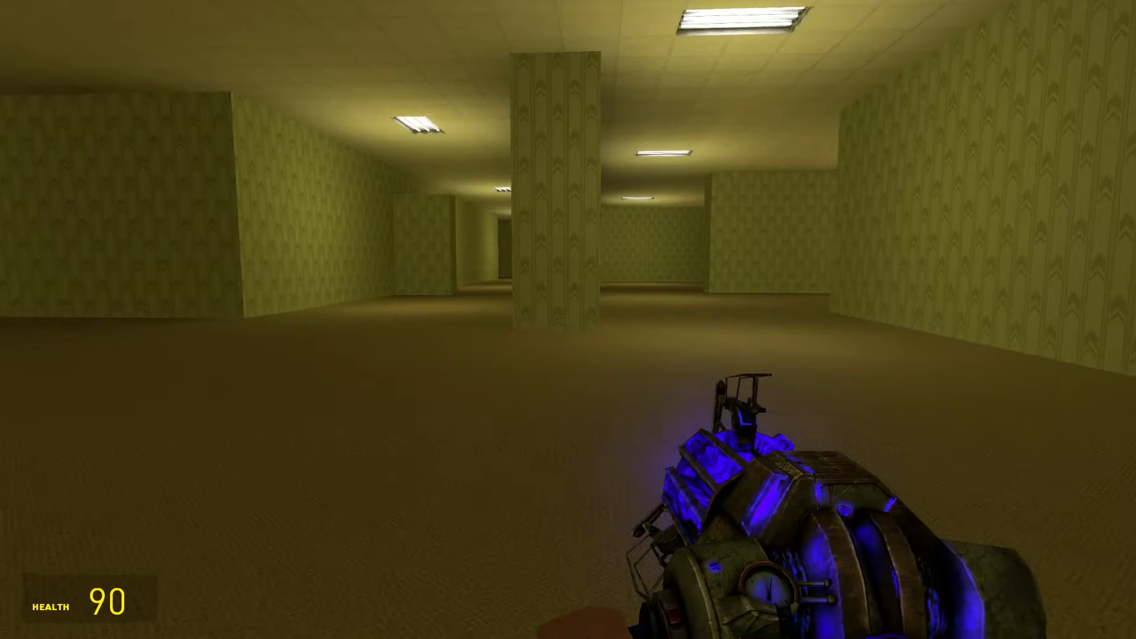
Walk the Backrooms halls and bring up the NPC list of dinosaur eggs (Raptor, Stego, Trex).
key("q")
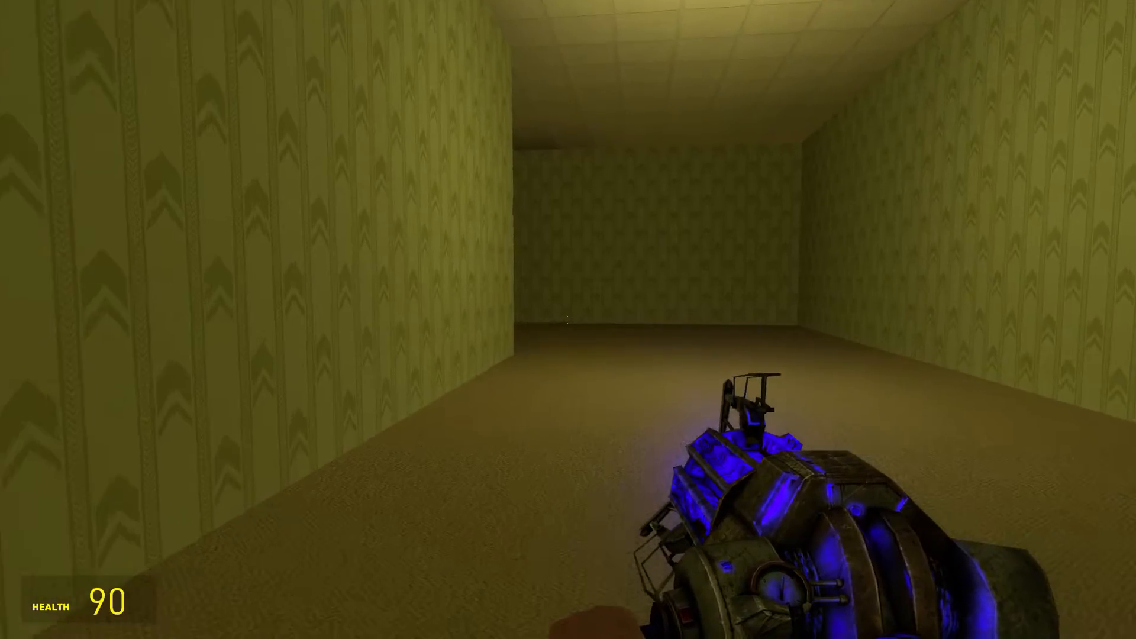
key("q")
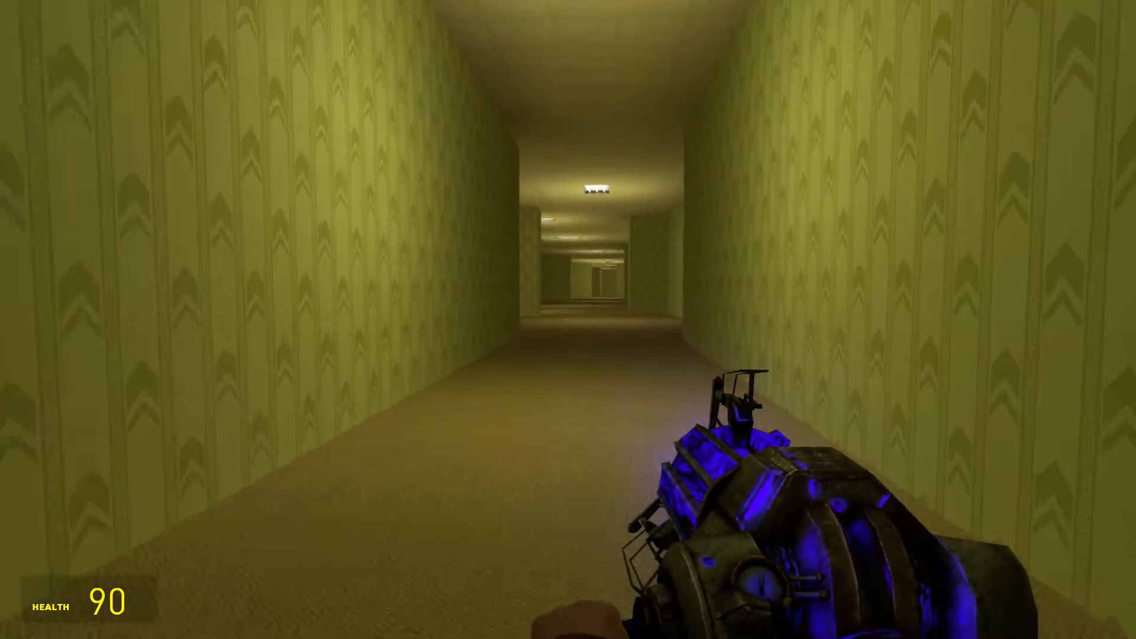
key("q")
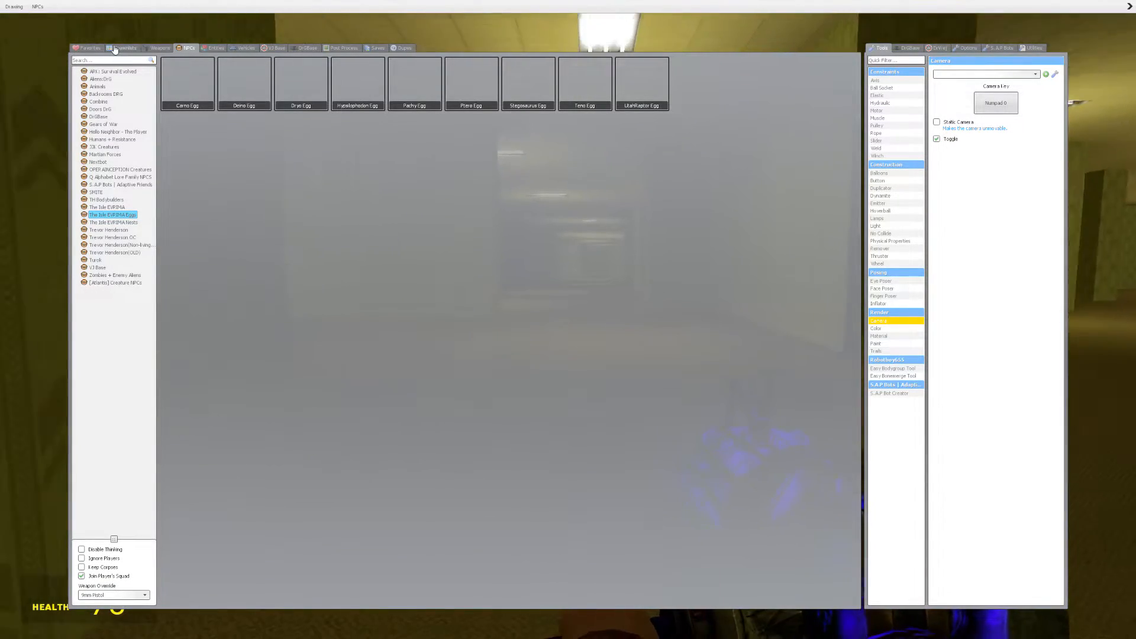
Browse the Garry's Mod and Comic Props spawnlists without spawning anything, then return to the game view.
left_click(123, 48)
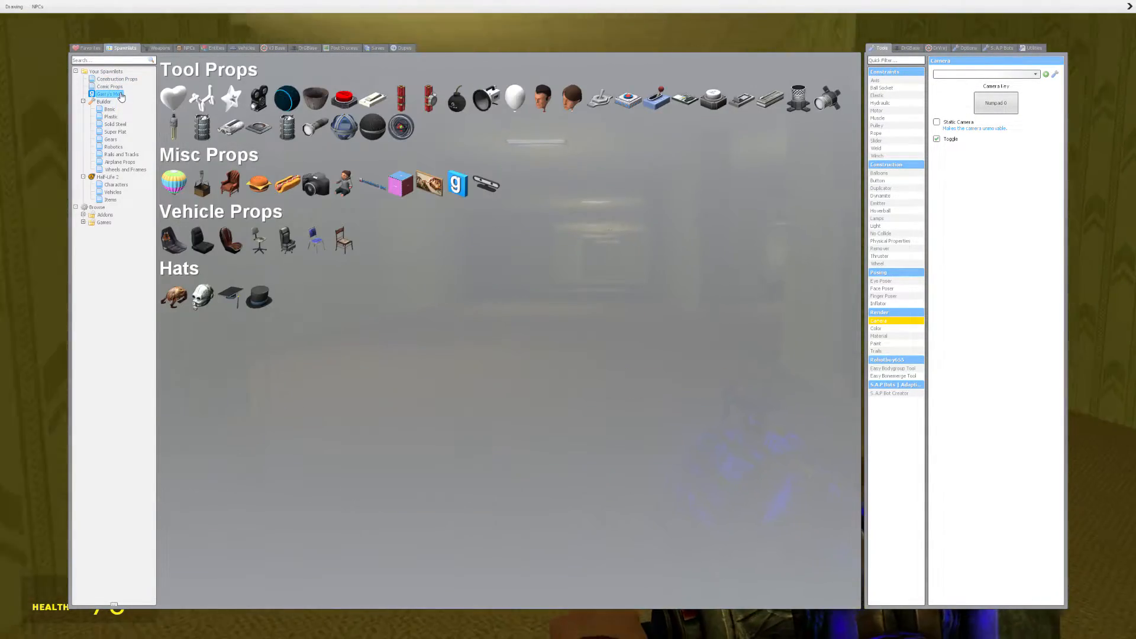
left_click(343, 182)
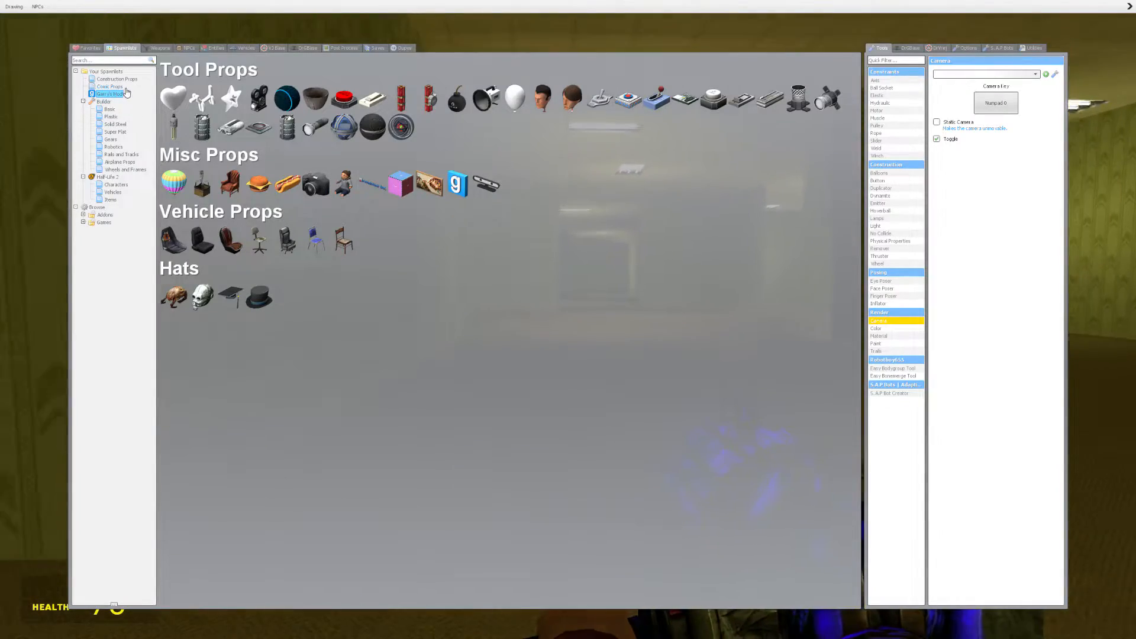
left_click(108, 86)
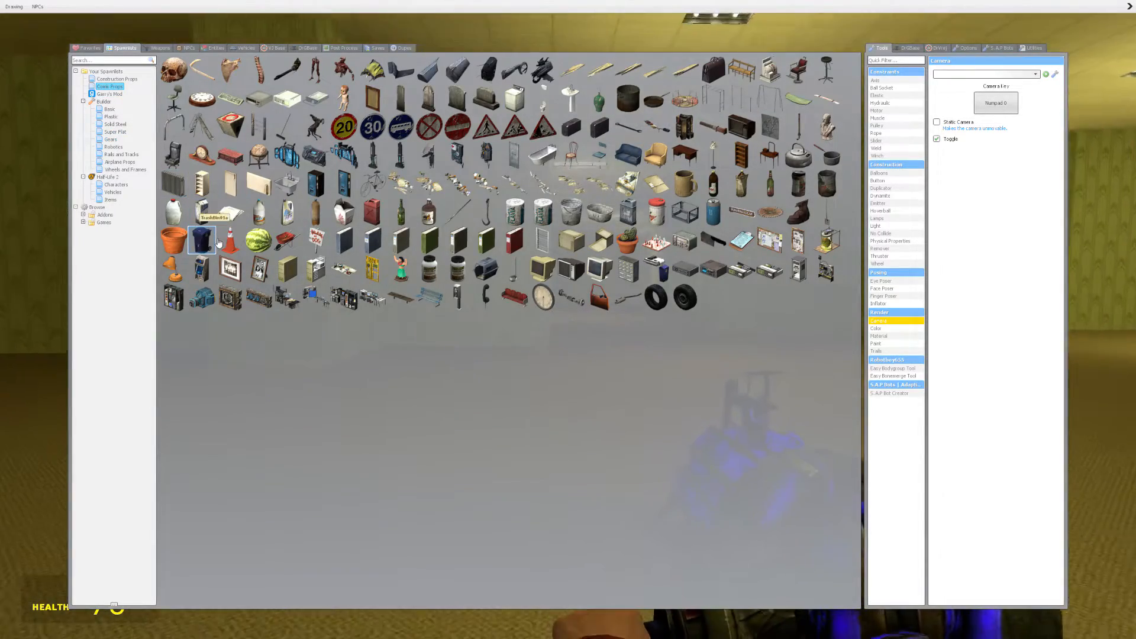
left_click(108, 94)
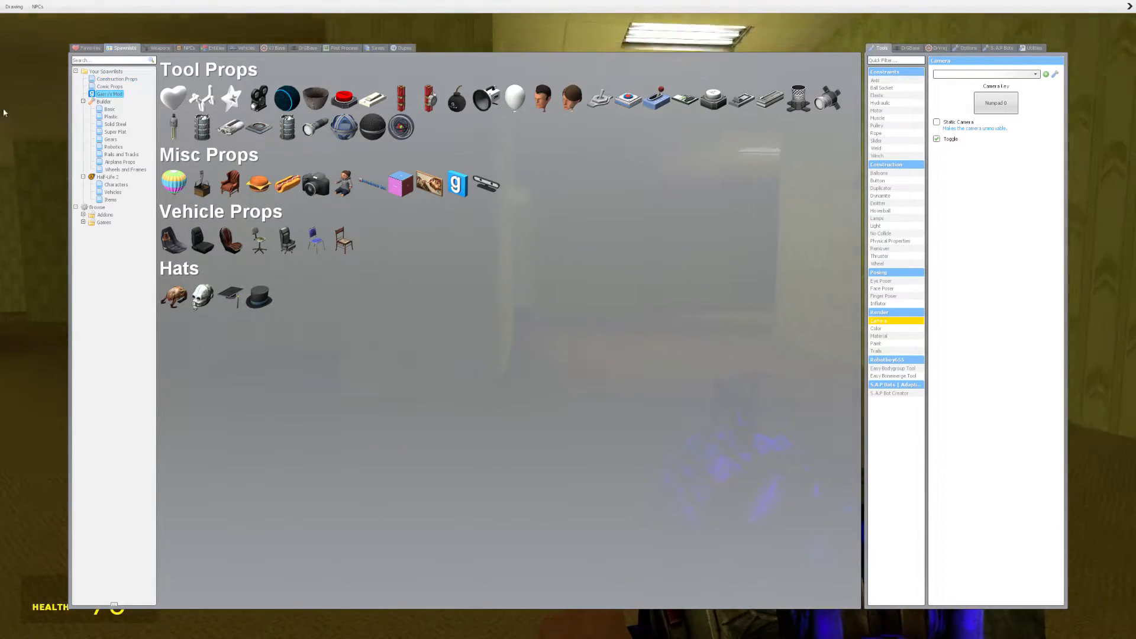
key("q")
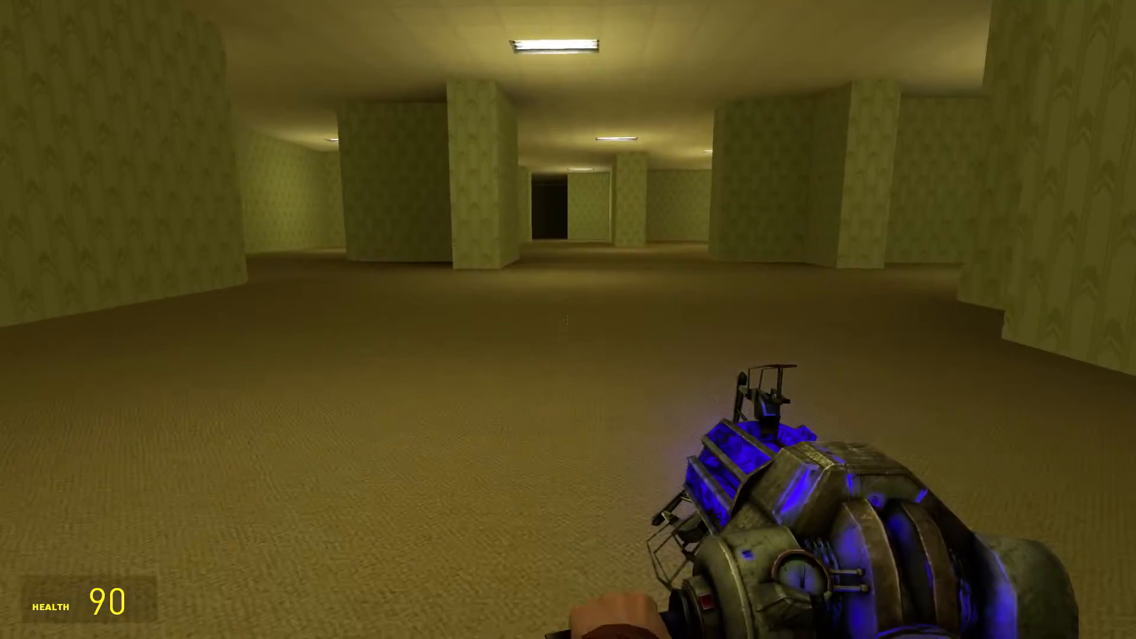
Search the props for 'cake' with zero results, then show the Builder spawnlist of chess pieces and explosives.
key("q")
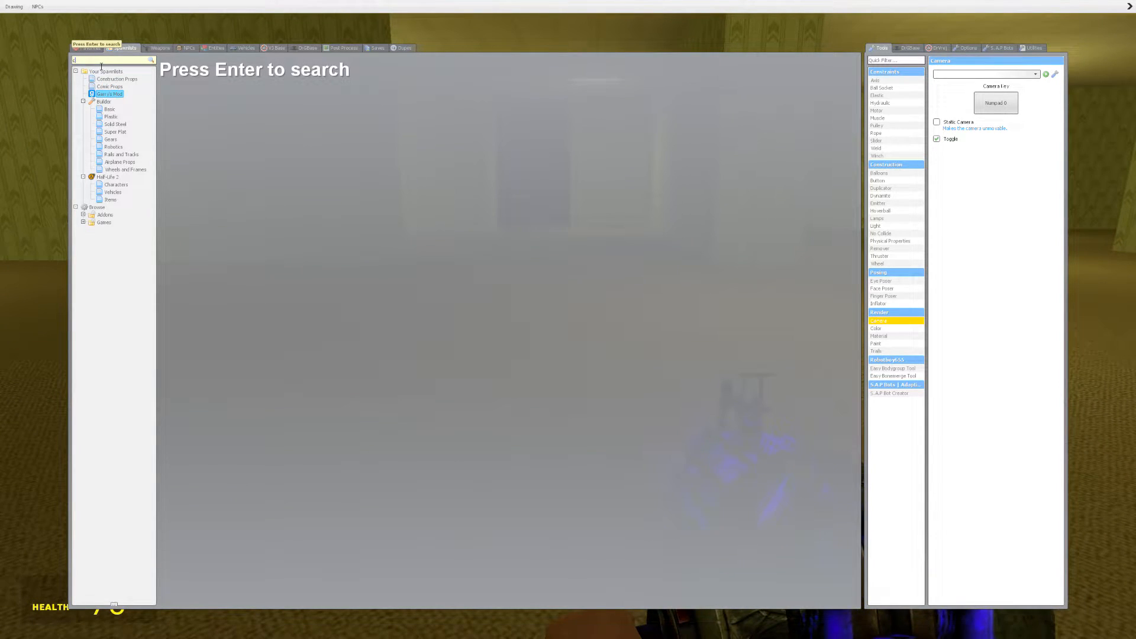
type("cake")
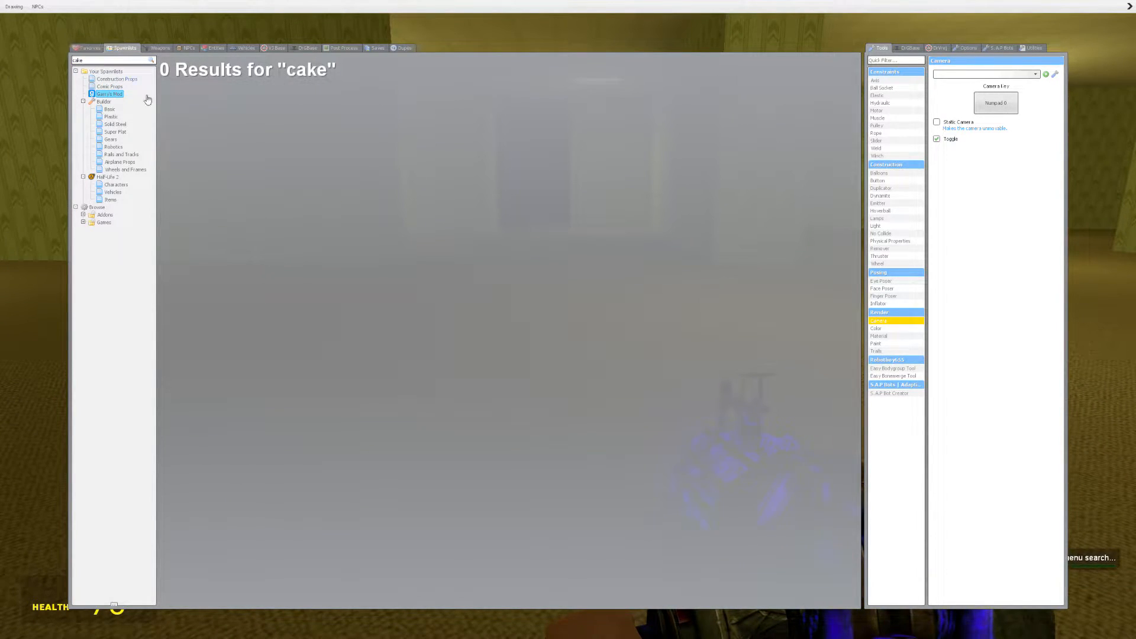
mouse_move(309, 179)
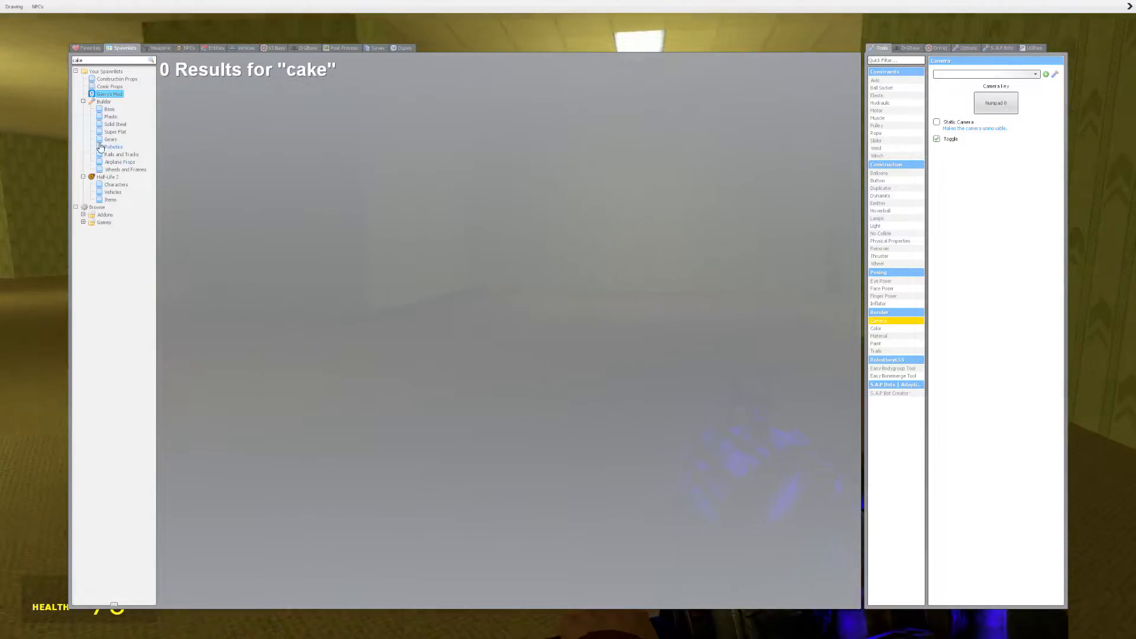
left_click(104, 102)
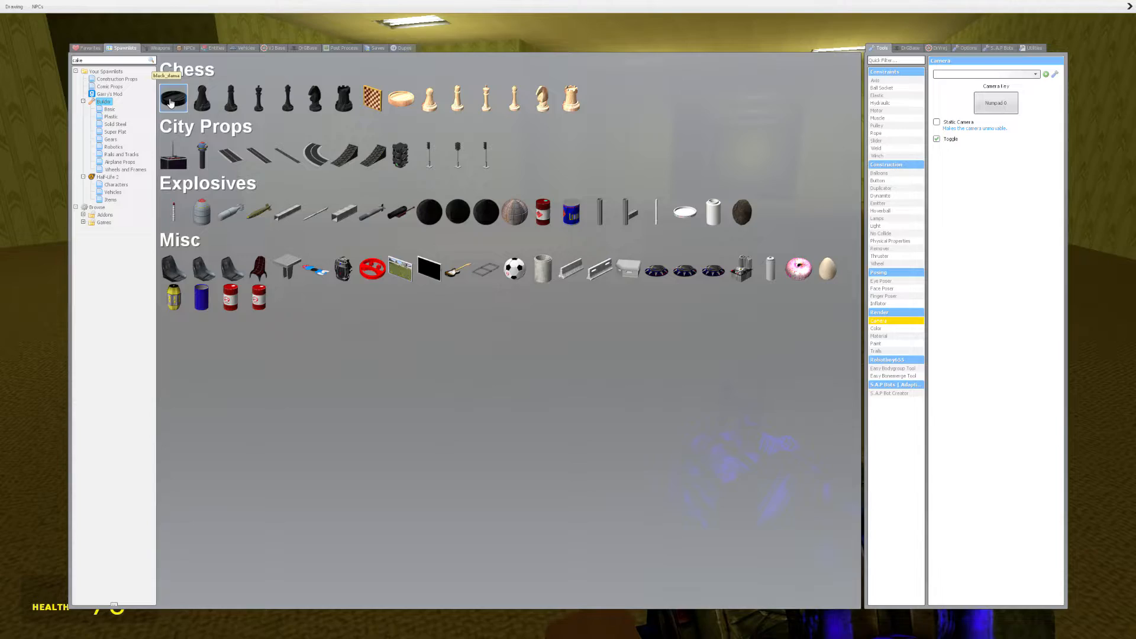
Spawn a tool prop, a misc prop, a hat and a rusty metal ball from the Garry's Mod props, then show the Basic builder props.
key("q")
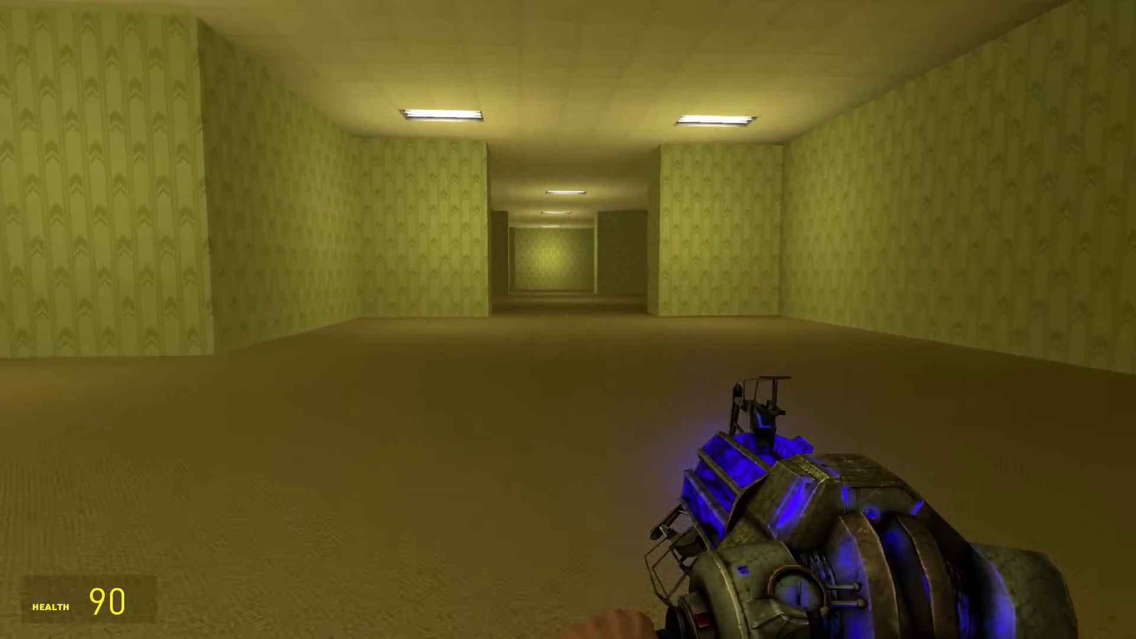
key("q")
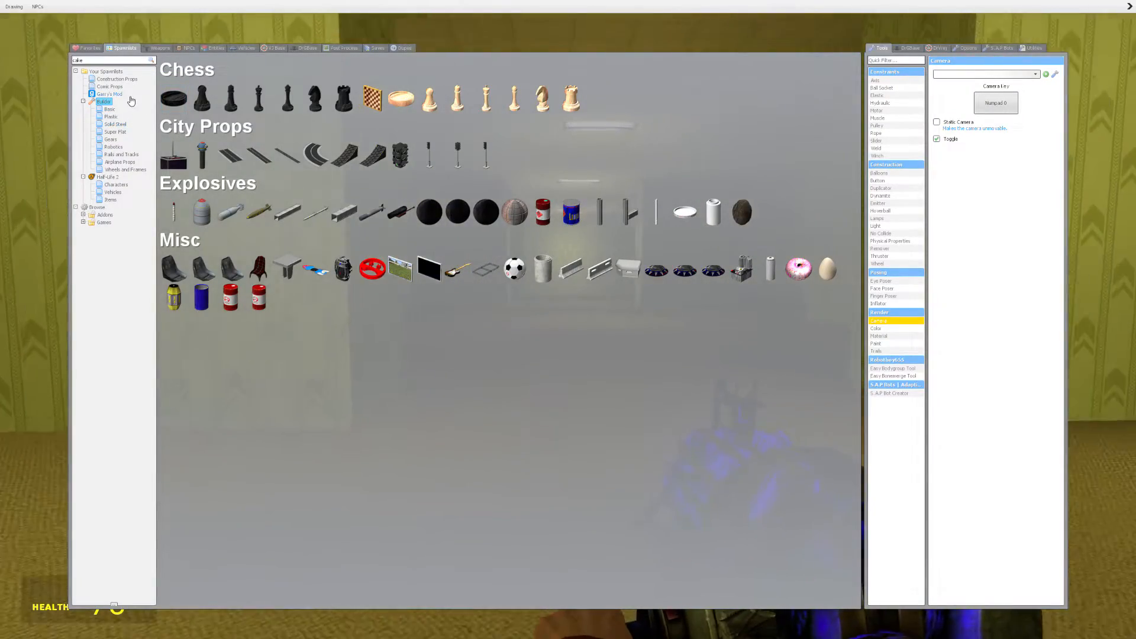
left_click(108, 94)
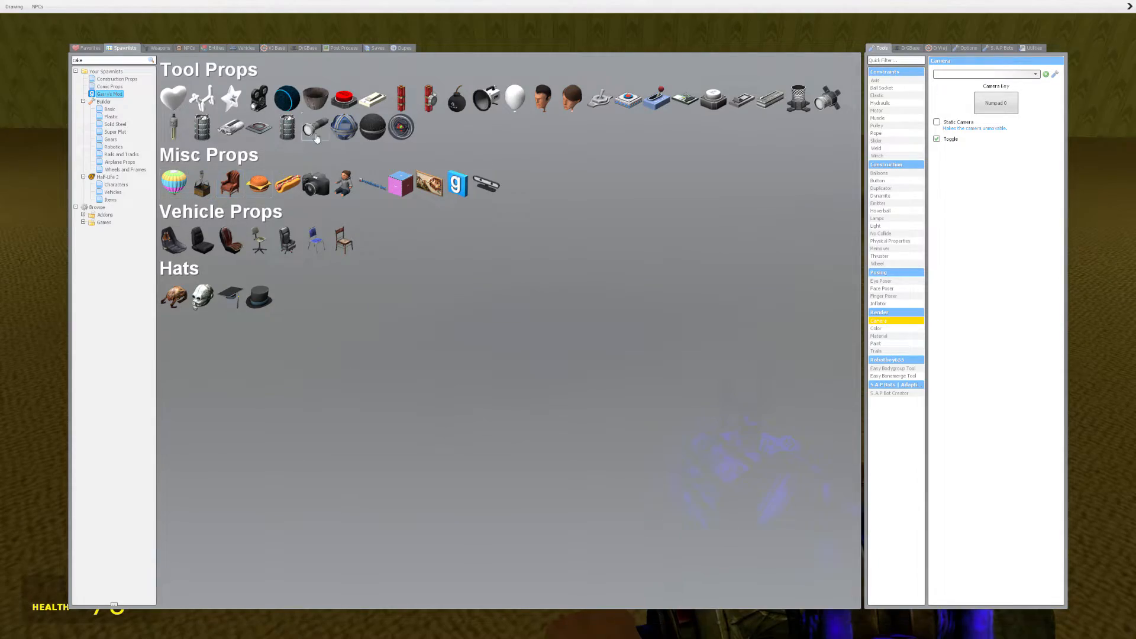
left_click(258, 128)
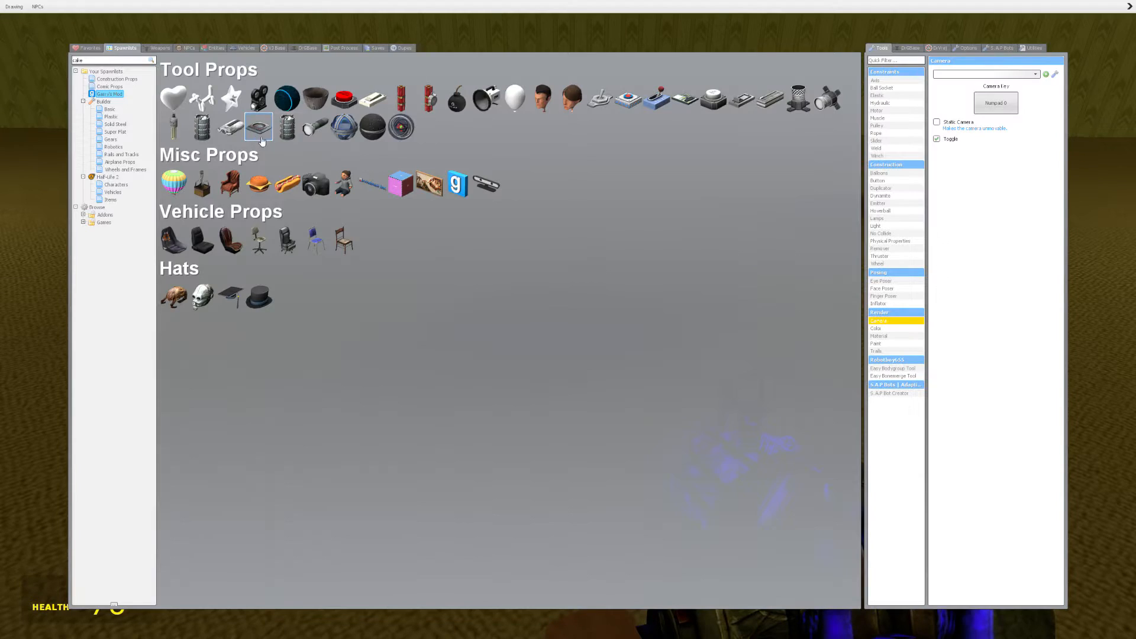
left_click(285, 182)
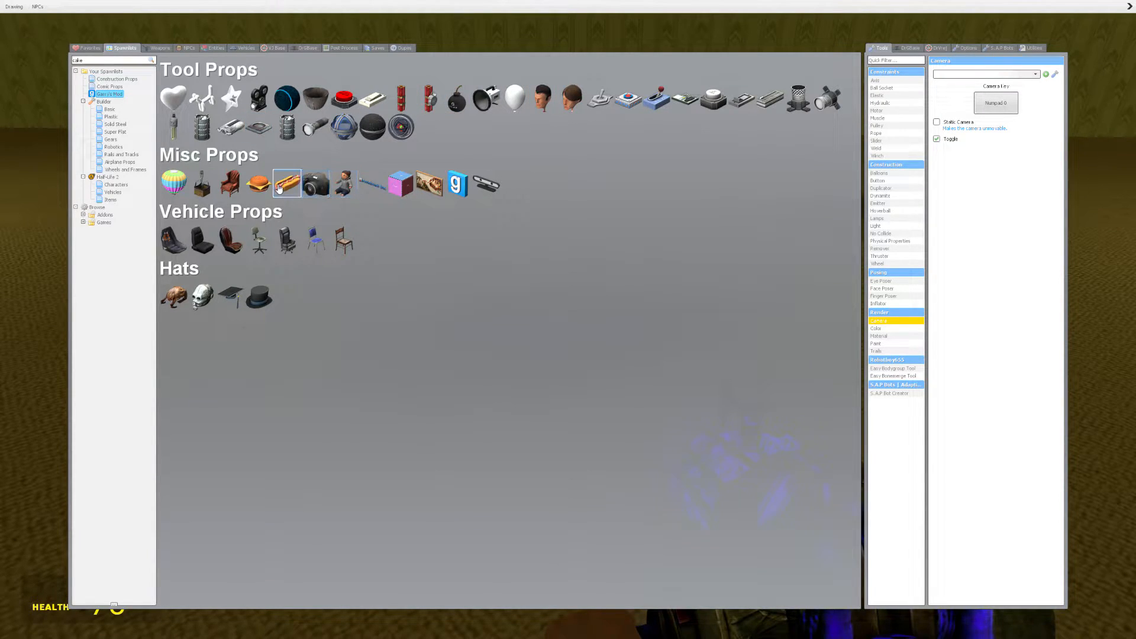
left_click(174, 296)
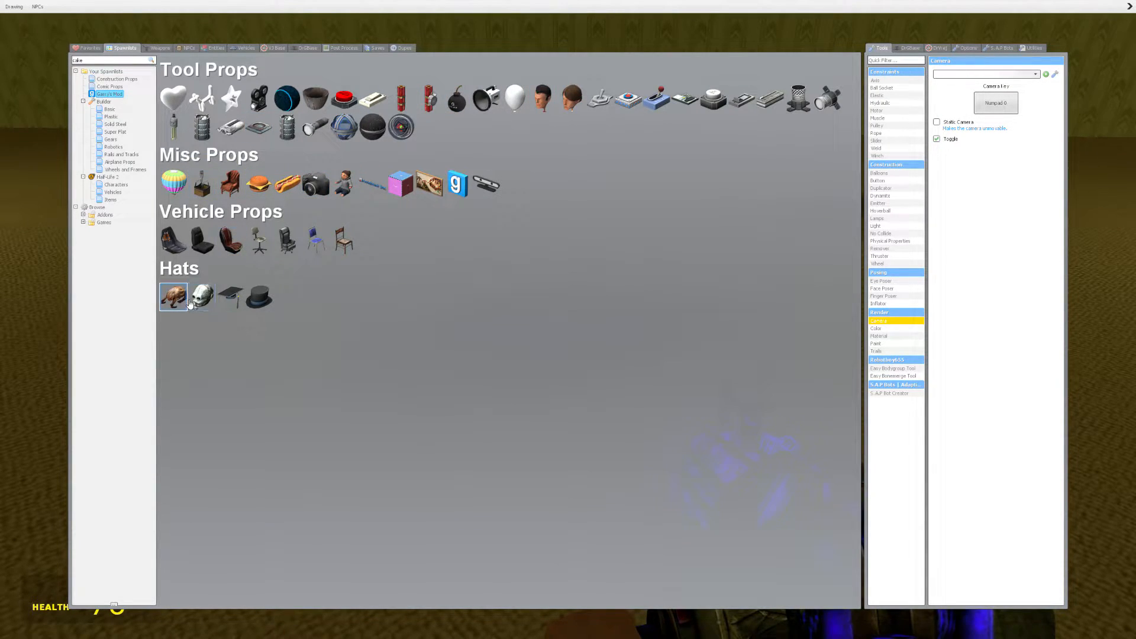
left_click(174, 183)
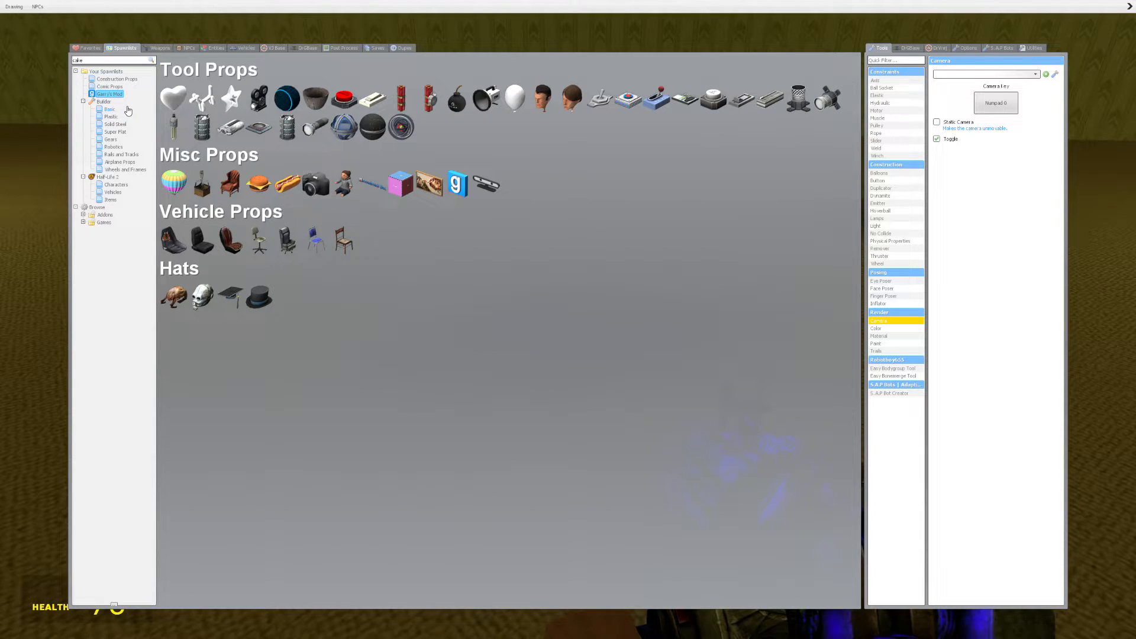
left_click(104, 102)
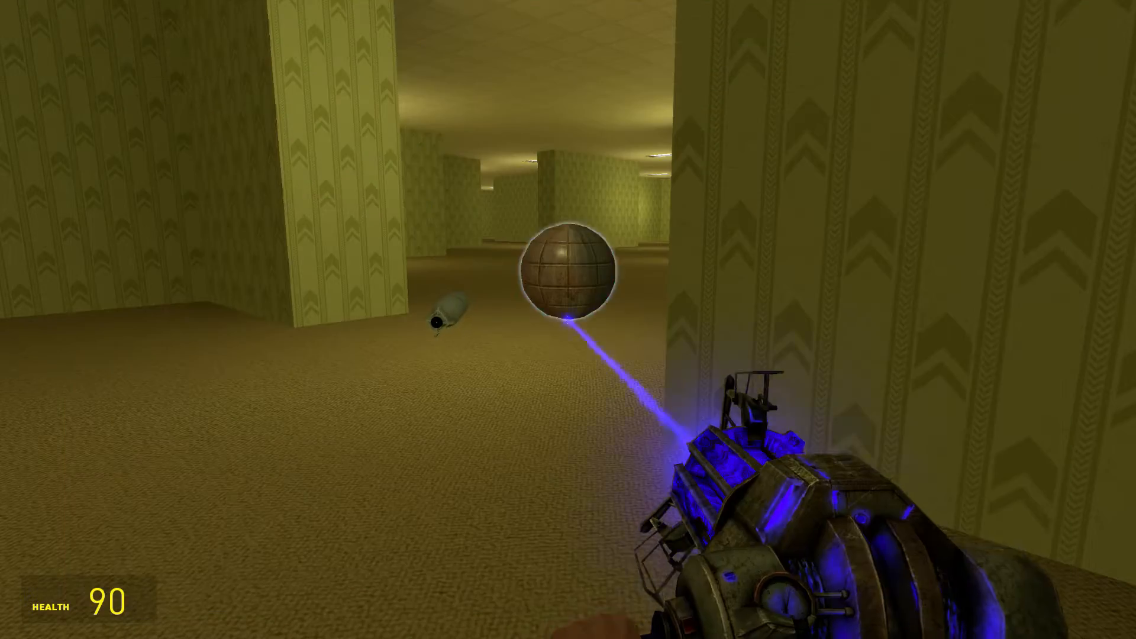
Change to the sunny desert map with the Lego-studded floor and bring up the pause menu.
key("q")
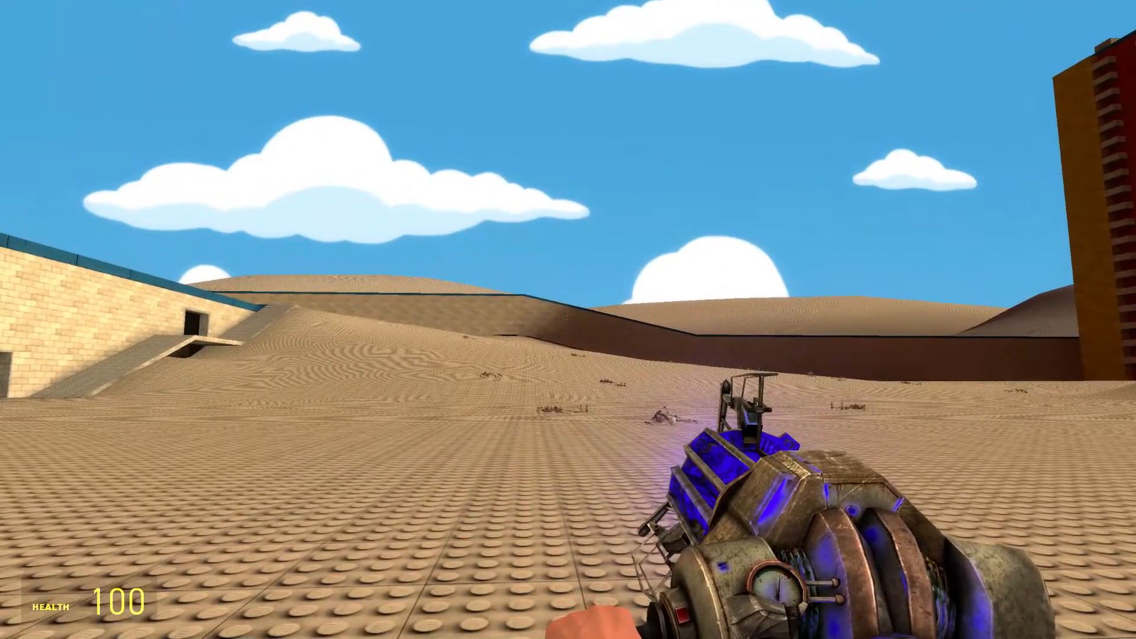
key("Escape")
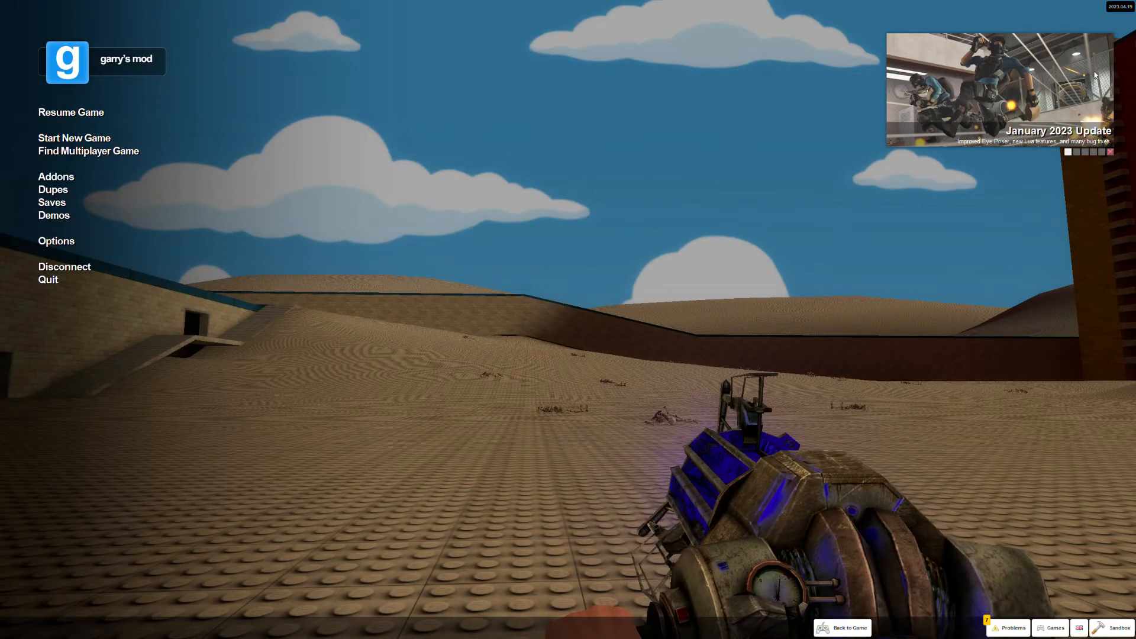